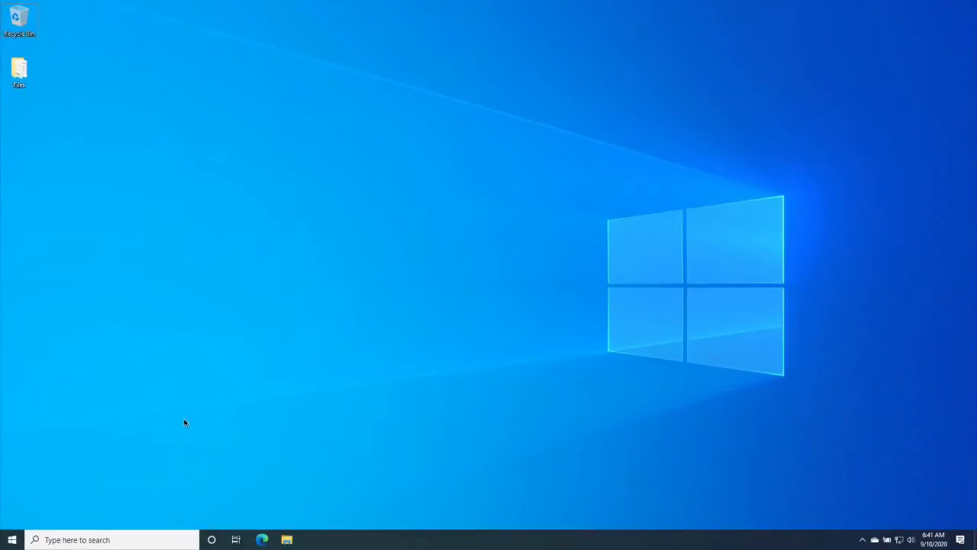
mouse_move(252, 336)
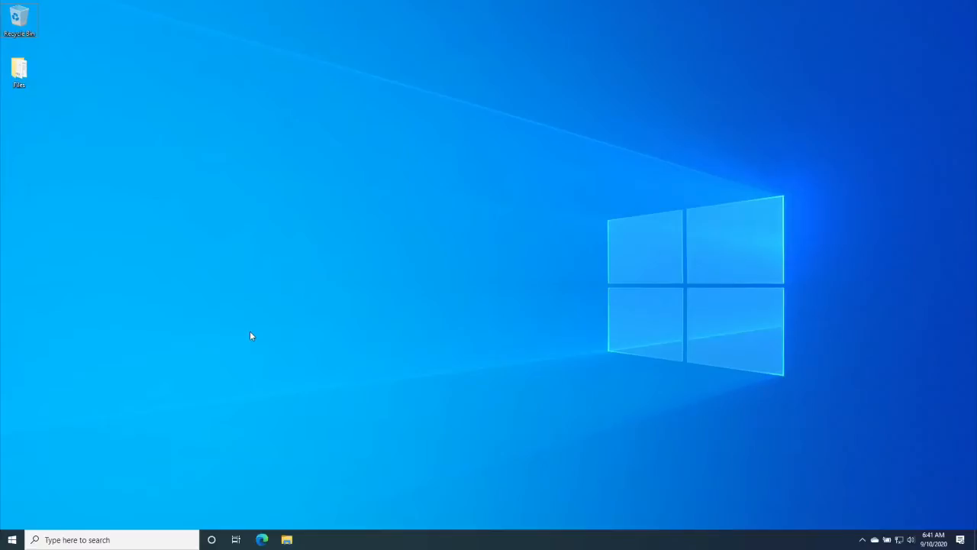
mouse_move(208, 397)
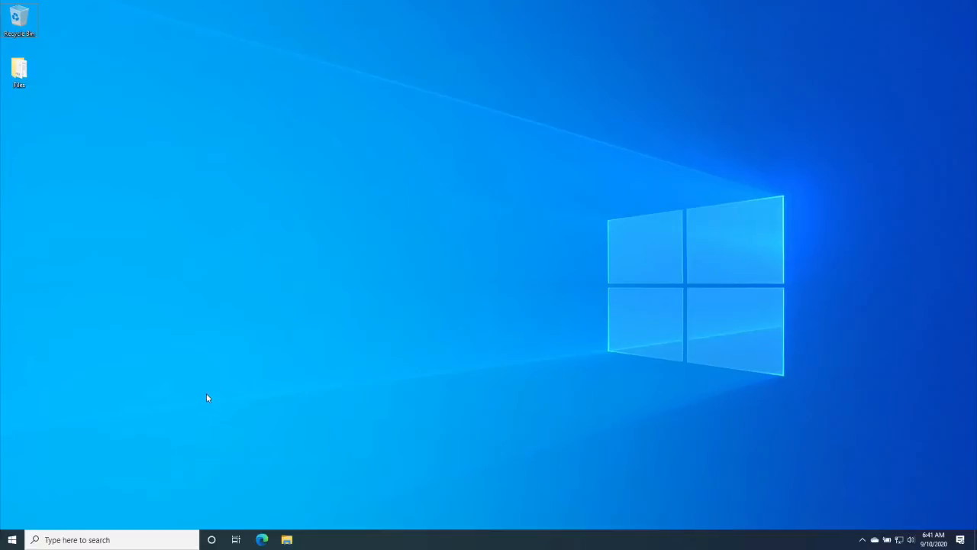
Launch Cadence Download Manager from the Start menu to review OrCAD/Allegro 17.4 package status.
click(10, 541)
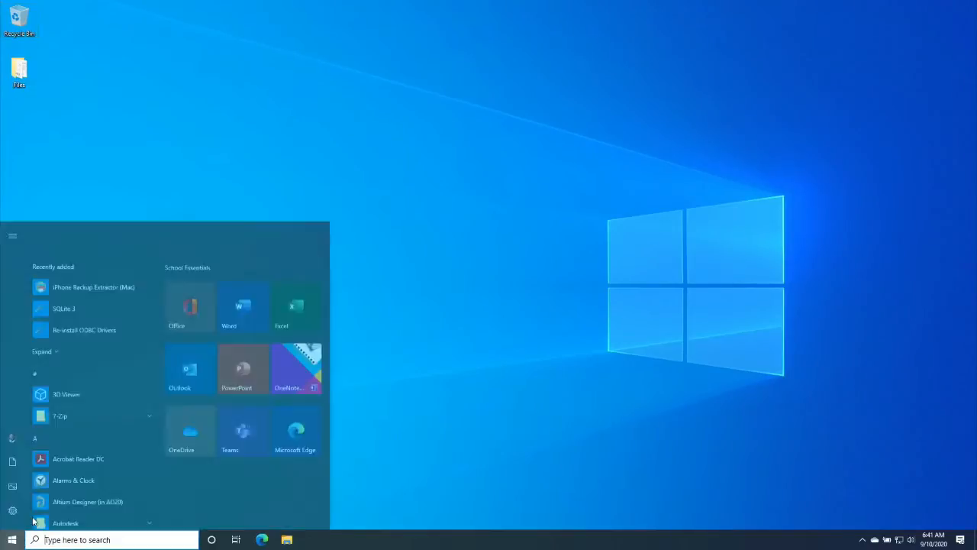
scroll(down, 3)
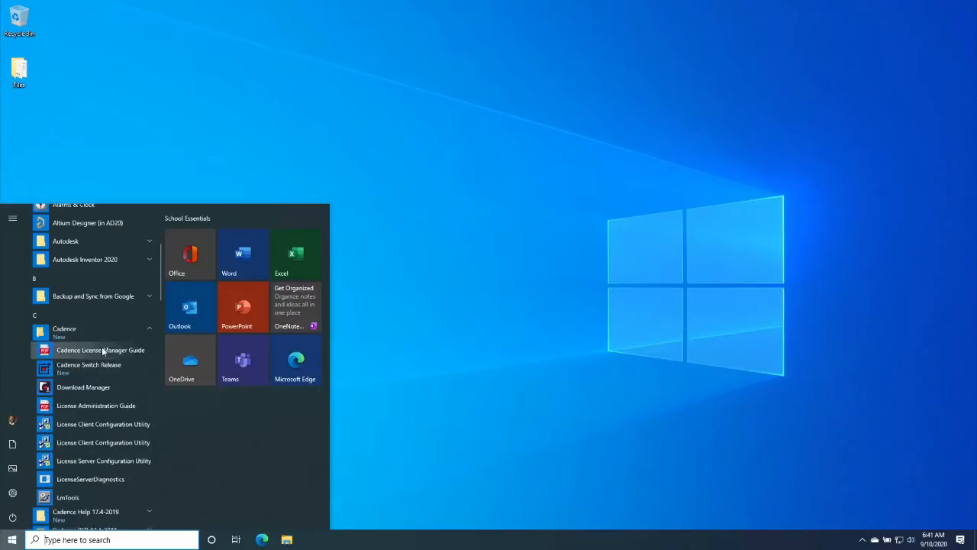
scroll(down, 3)
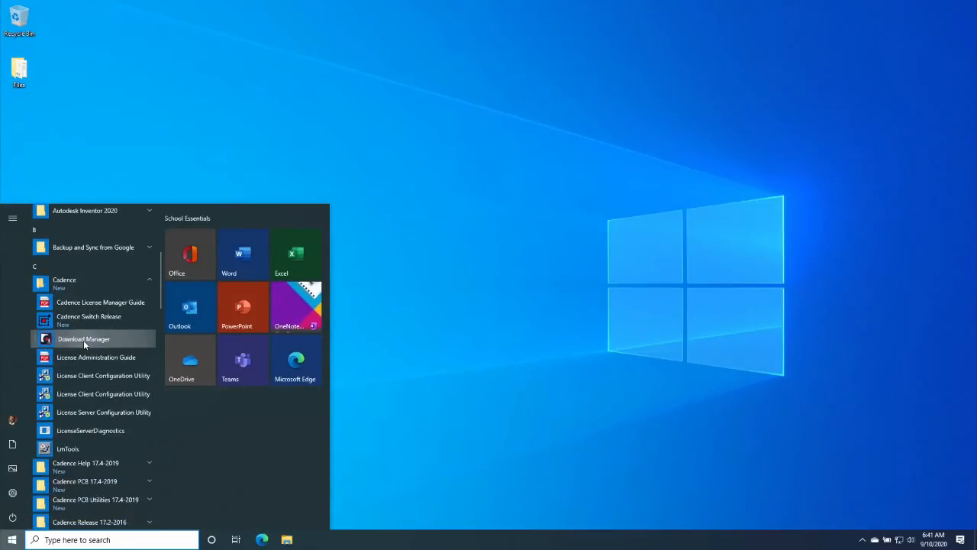
click(428, 281)
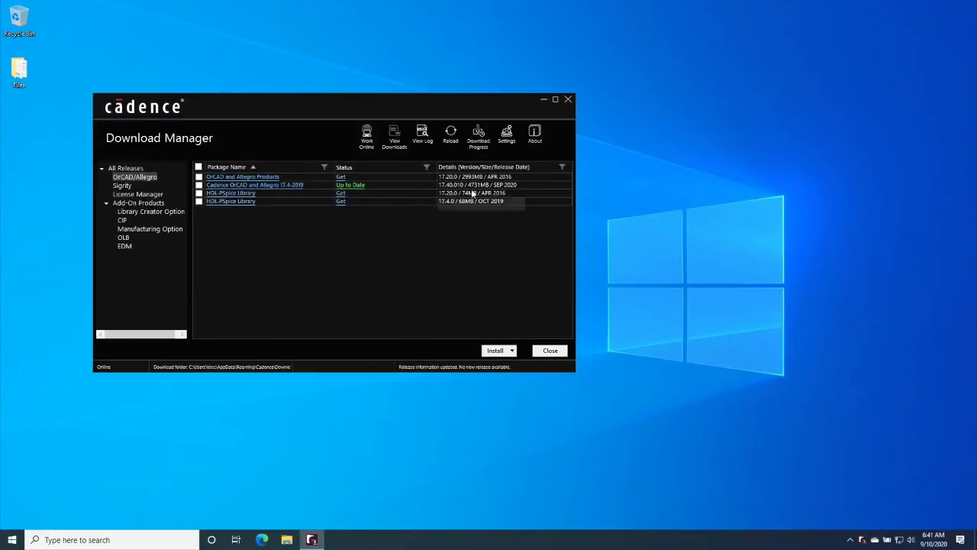
mouse_move(507, 184)
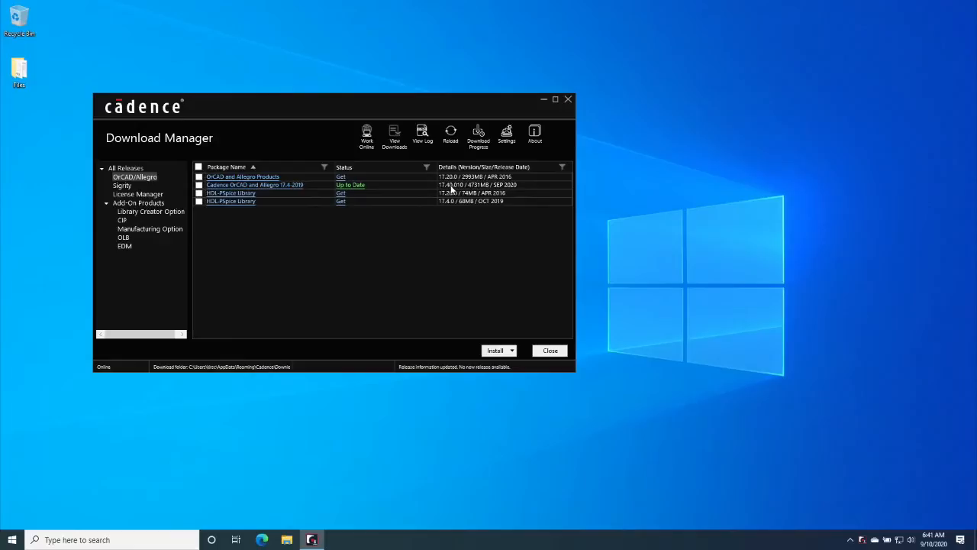
mouse_move(465, 193)
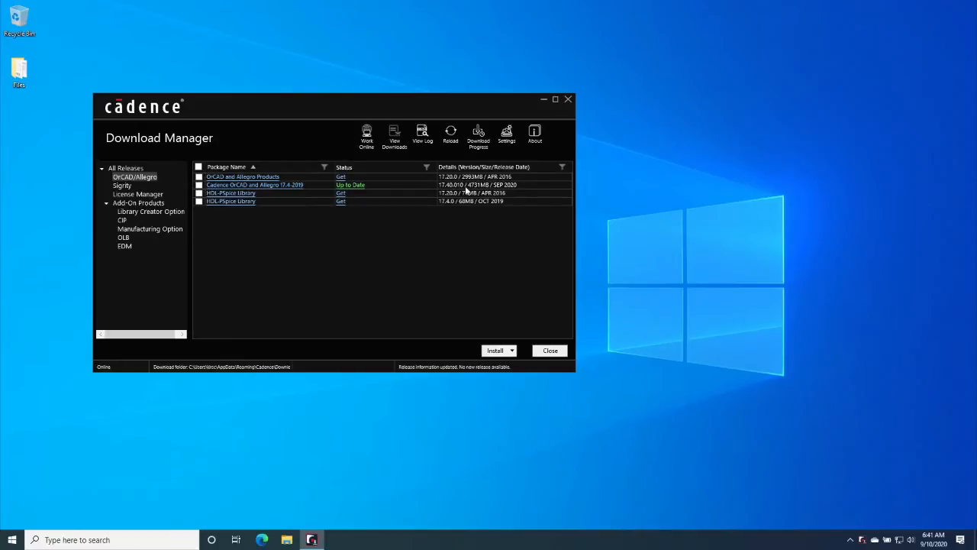
mouse_move(501, 189)
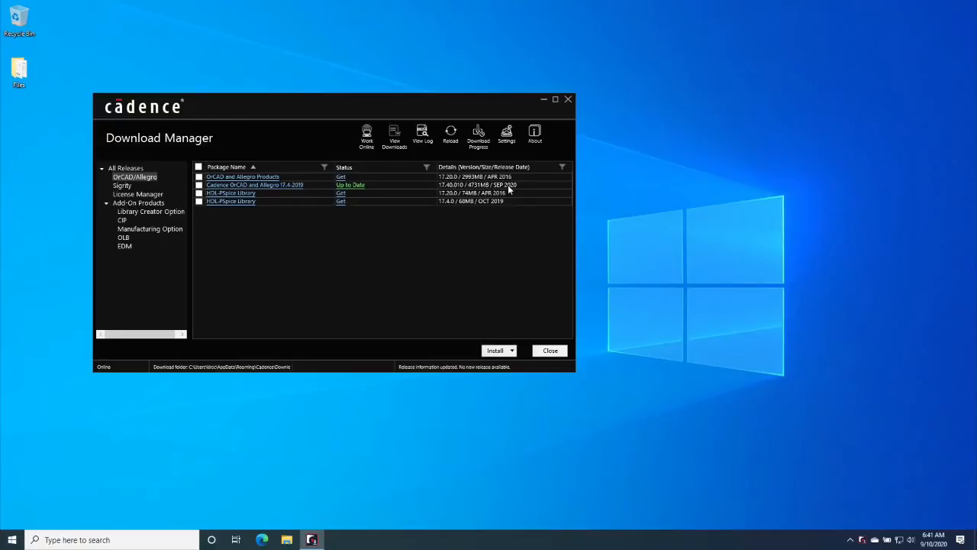
mouse_move(550, 351)
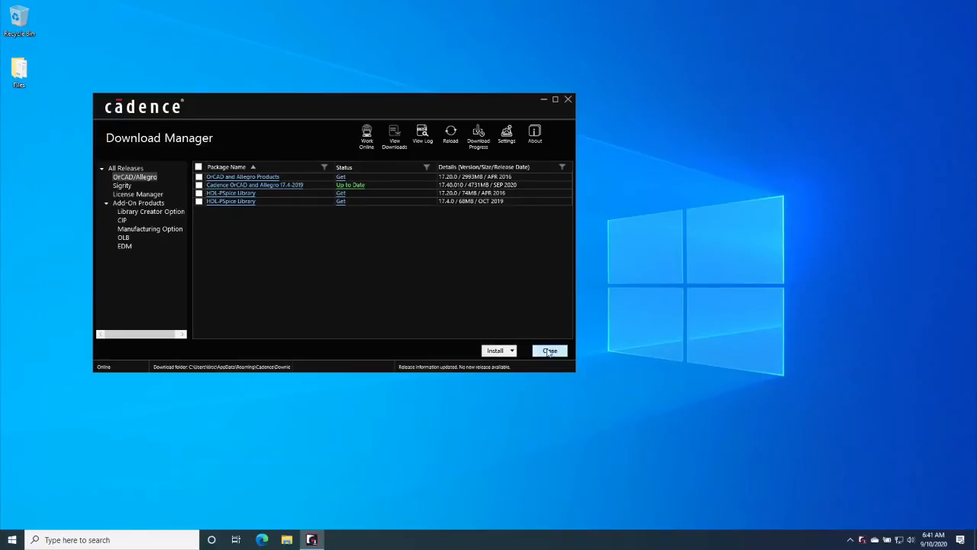
mouse_move(549, 351)
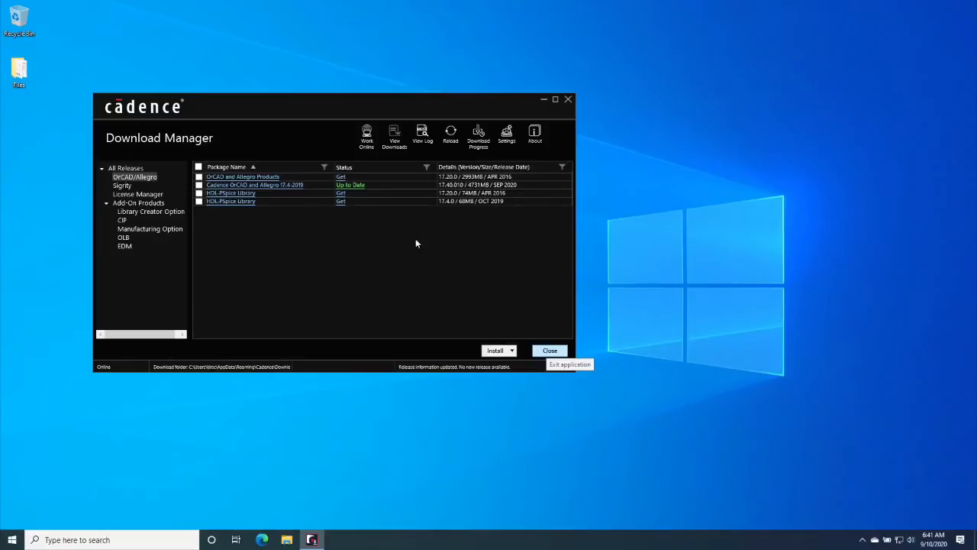
Close Download Manager and launch OrCAD Capture from the Cadence PCB 17.4-2019 programs.
click(550, 350)
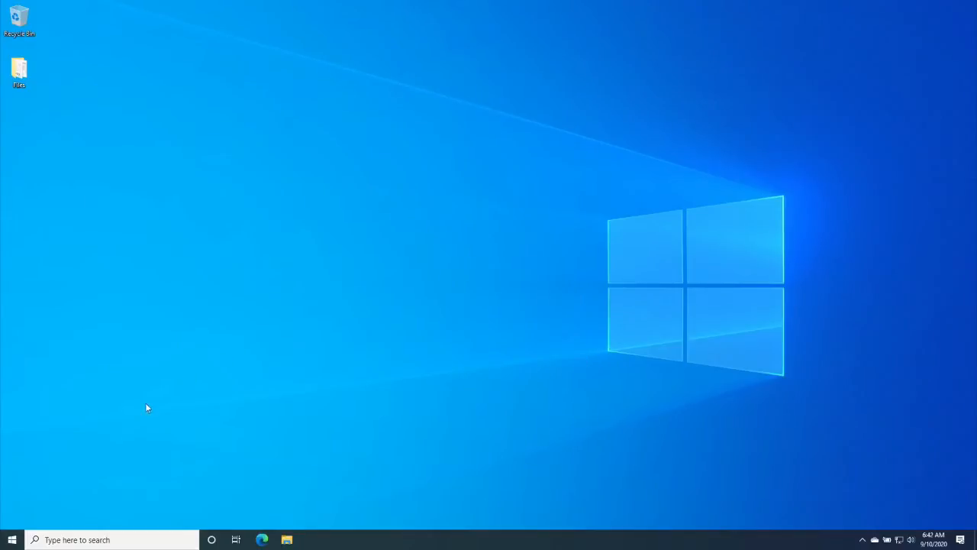
click(10, 541)
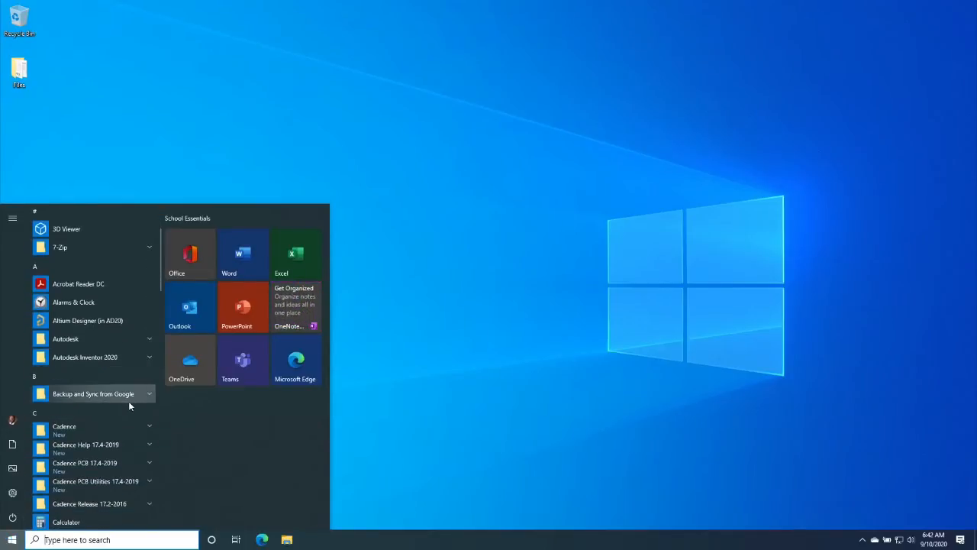
scroll(down, 3)
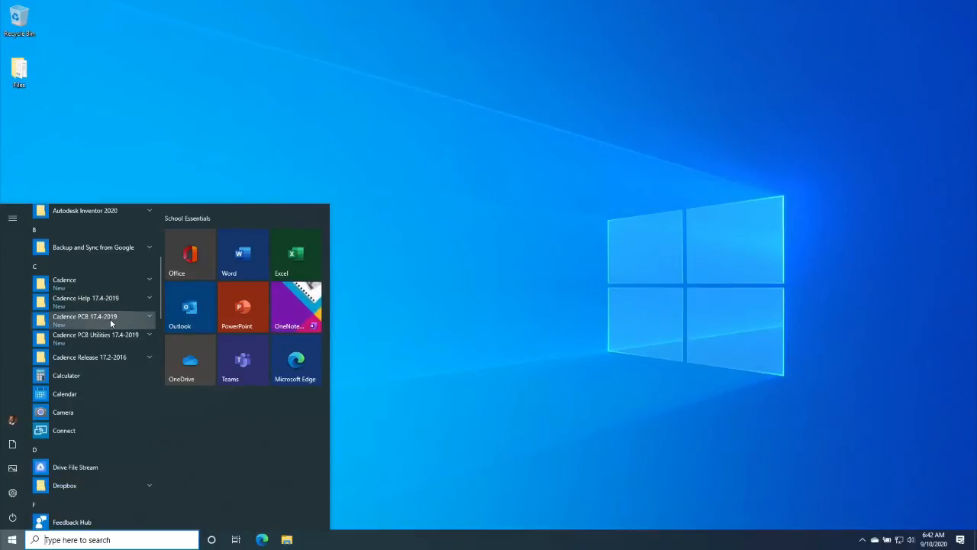
click(86, 320)
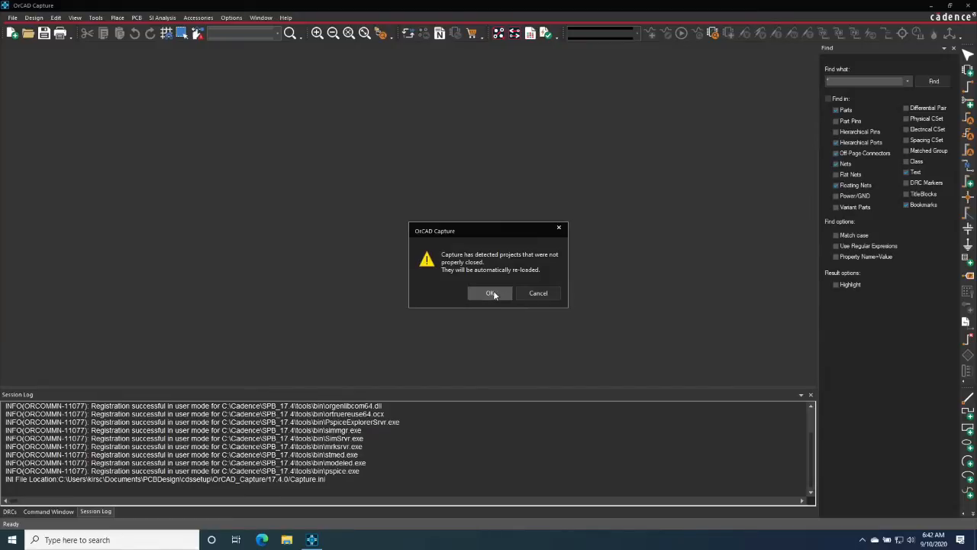
Dismiss the project reload notice, file-open error and project type prompt.
click(490, 292)
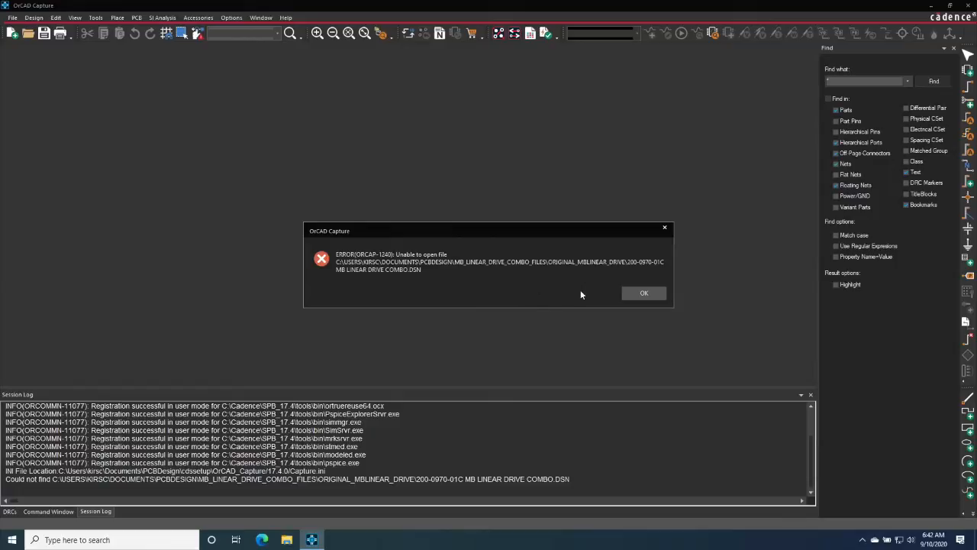
click(643, 293)
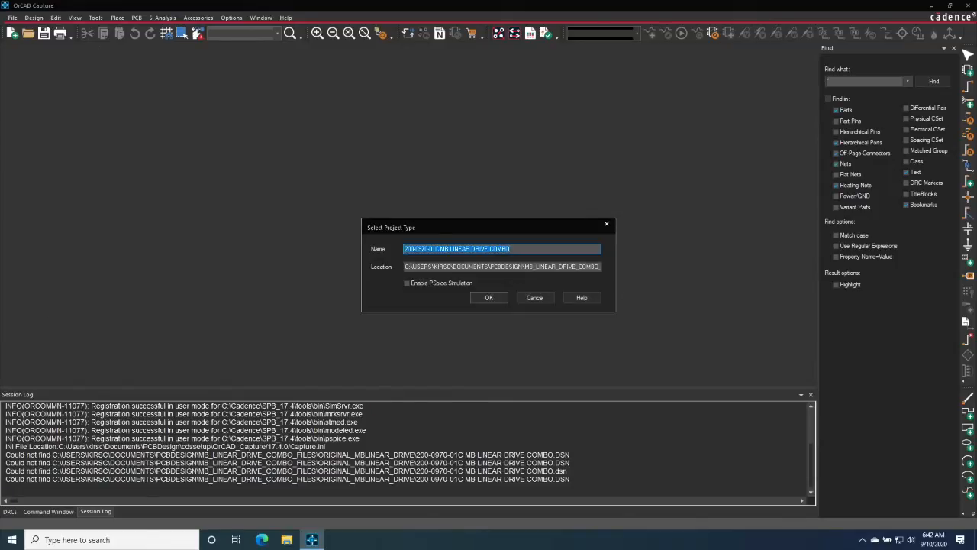
click(489, 297)
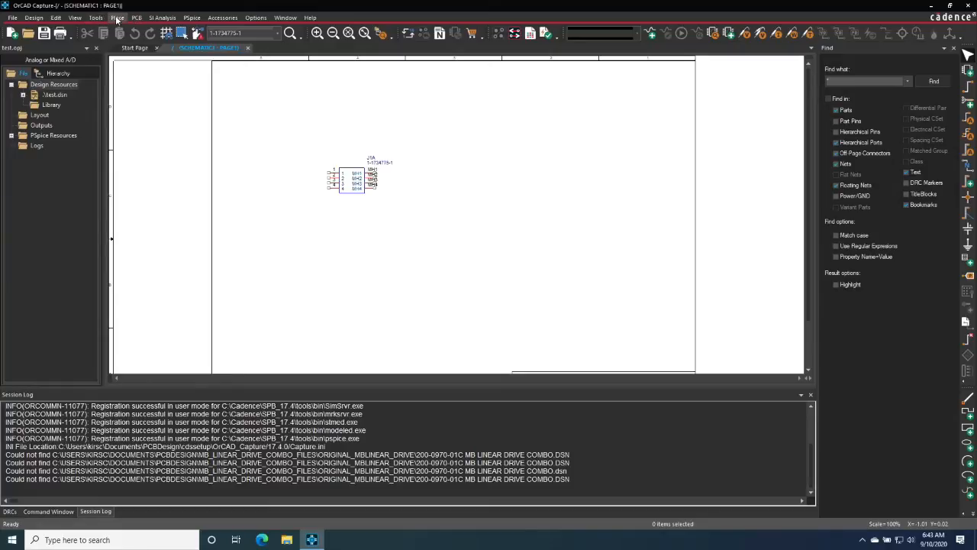
Choose Place > Search Providers to query online part providers.
click(116, 17)
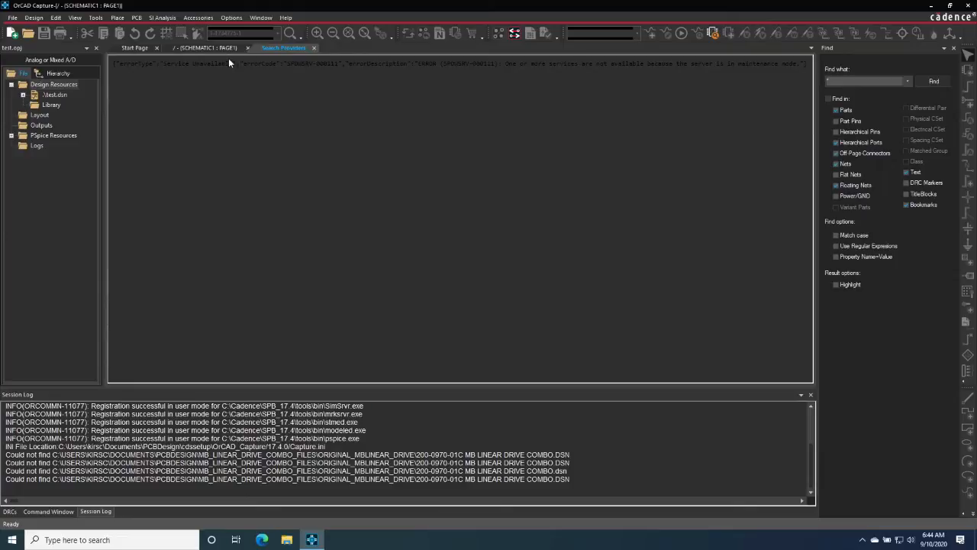
drag(233, 63, 374, 63)
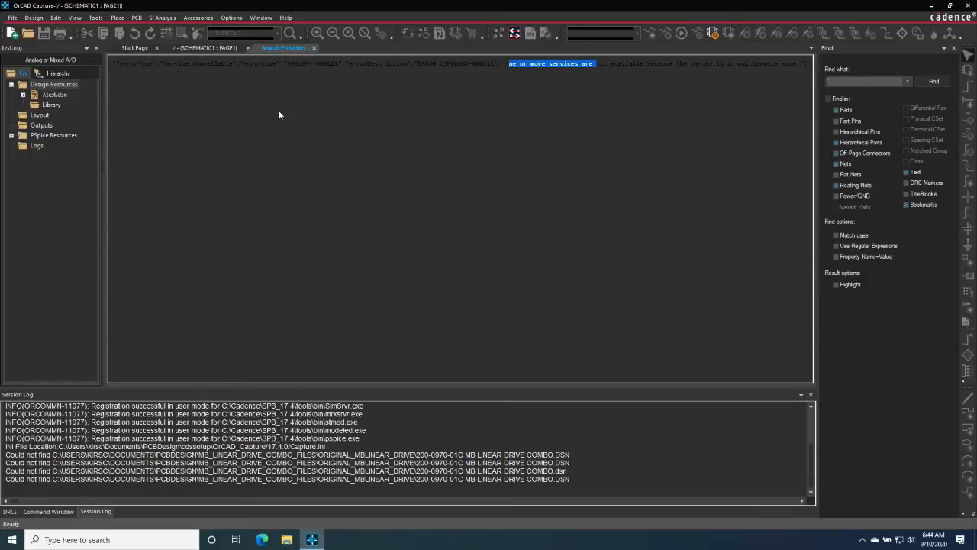
mouse_move(167, 299)
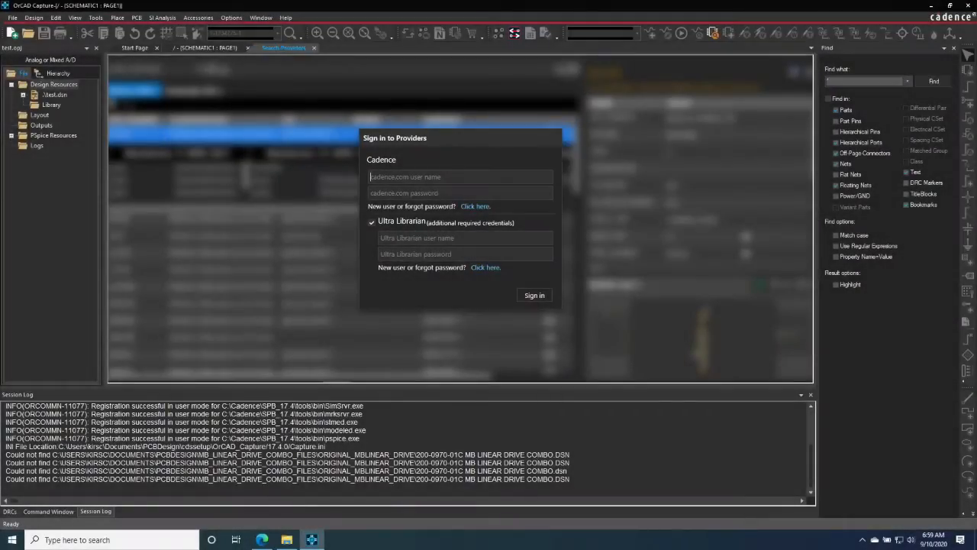
mouse_move(300, 357)
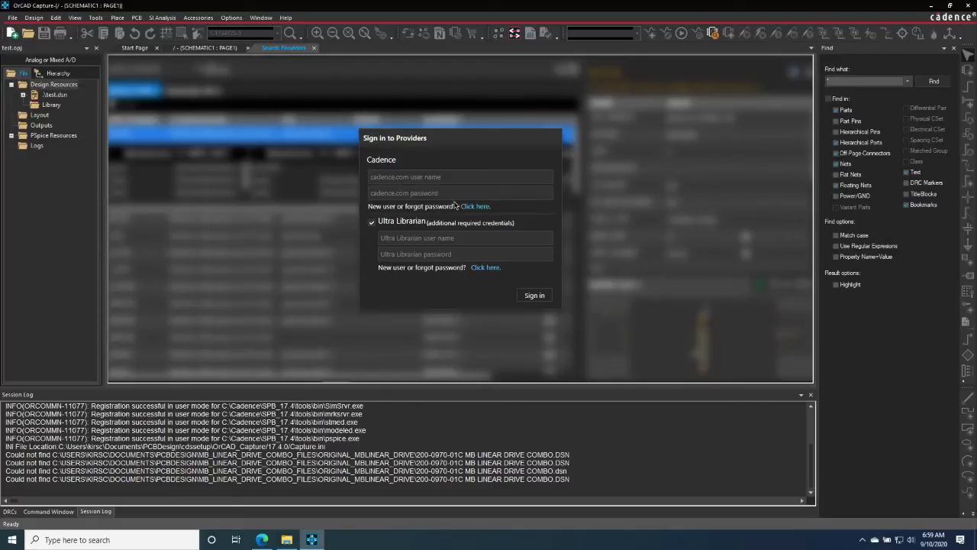
mouse_move(462, 143)
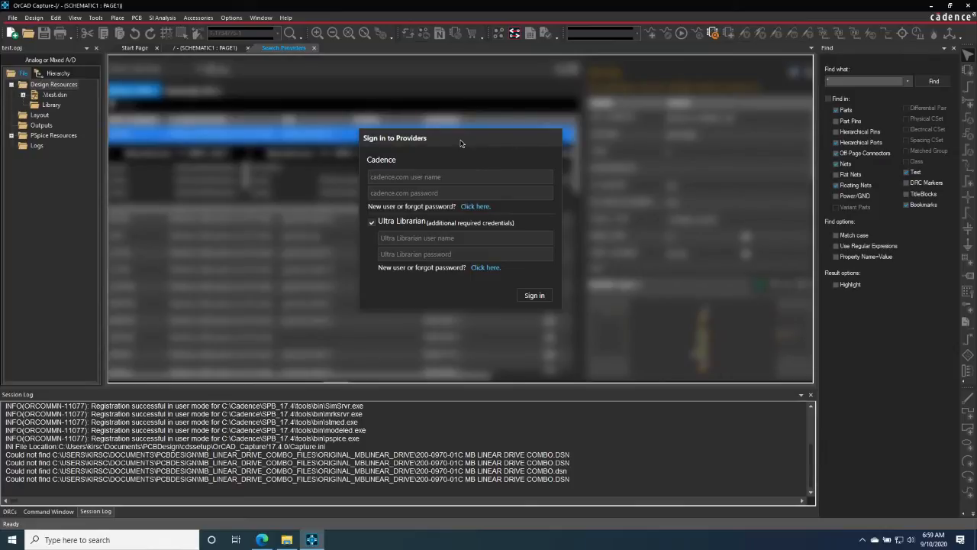
mouse_move(300, 506)
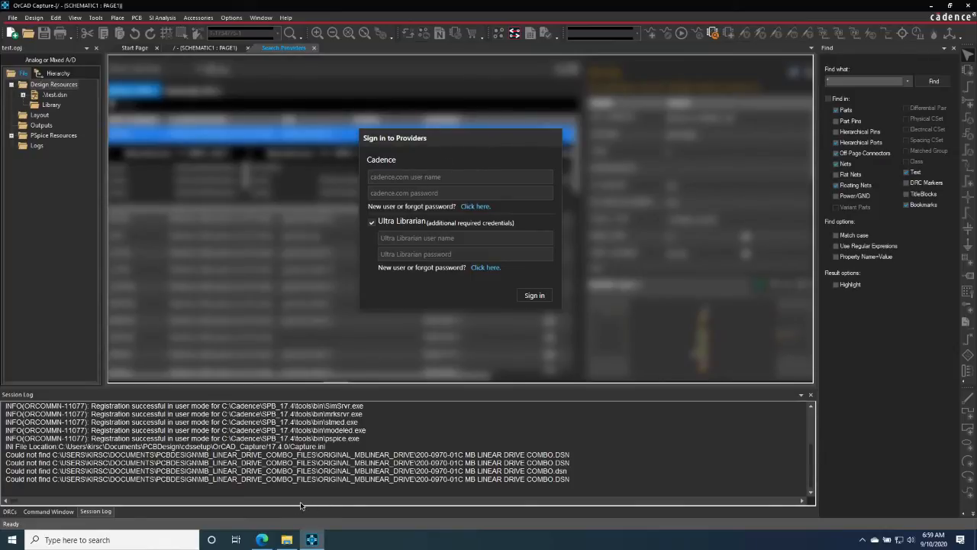
Reopen Search Providers to get the Cadence and Ultra Librarian sign-in dialog.
click(459, 176)
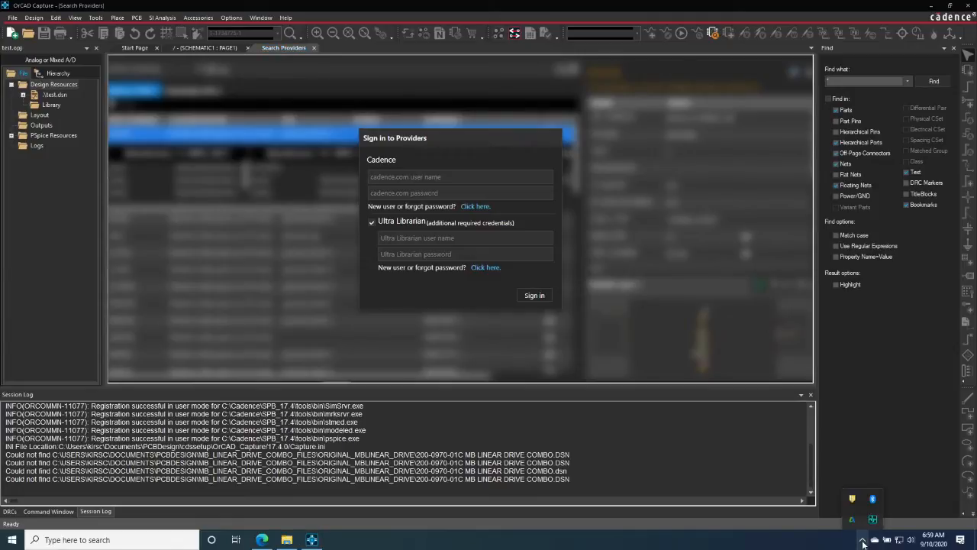
mouse_move(872, 521)
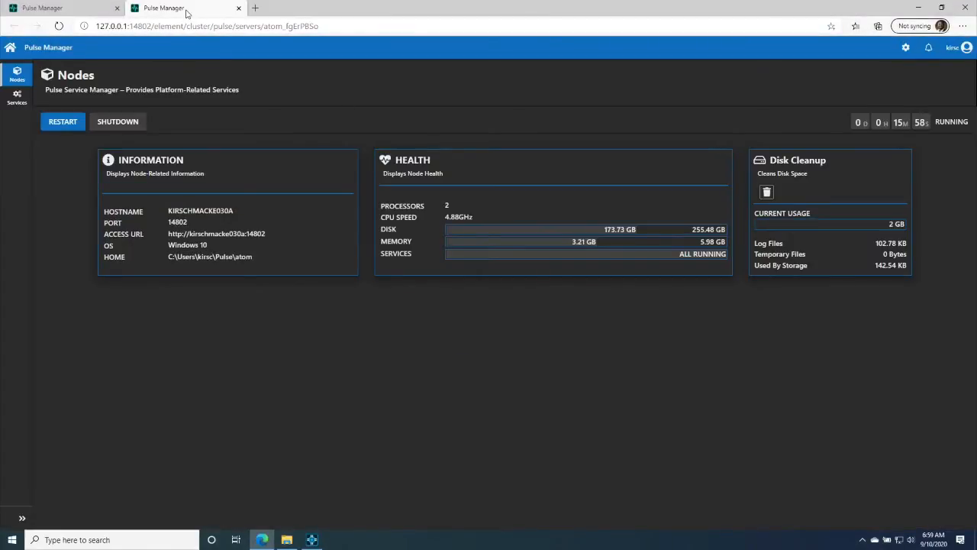
mouse_move(232, 8)
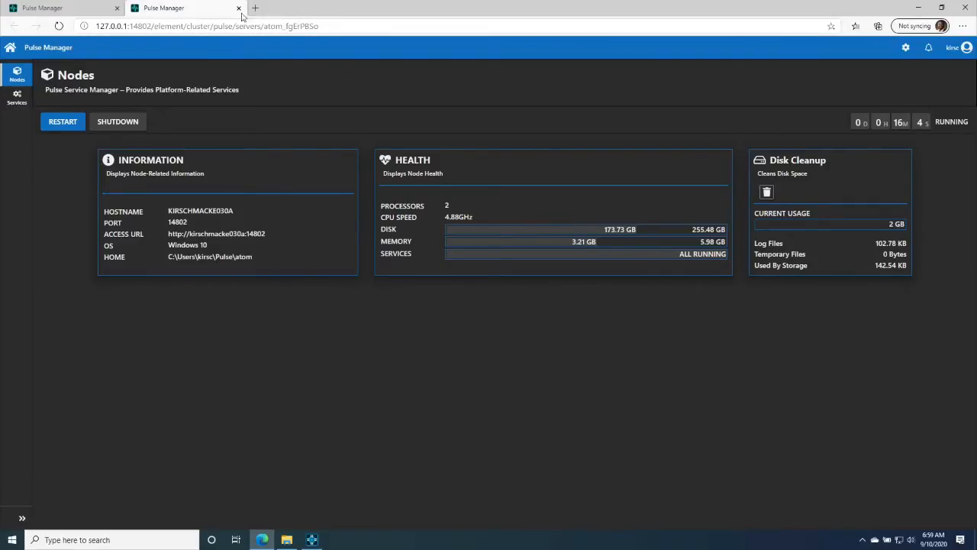
mouse_move(238, 9)
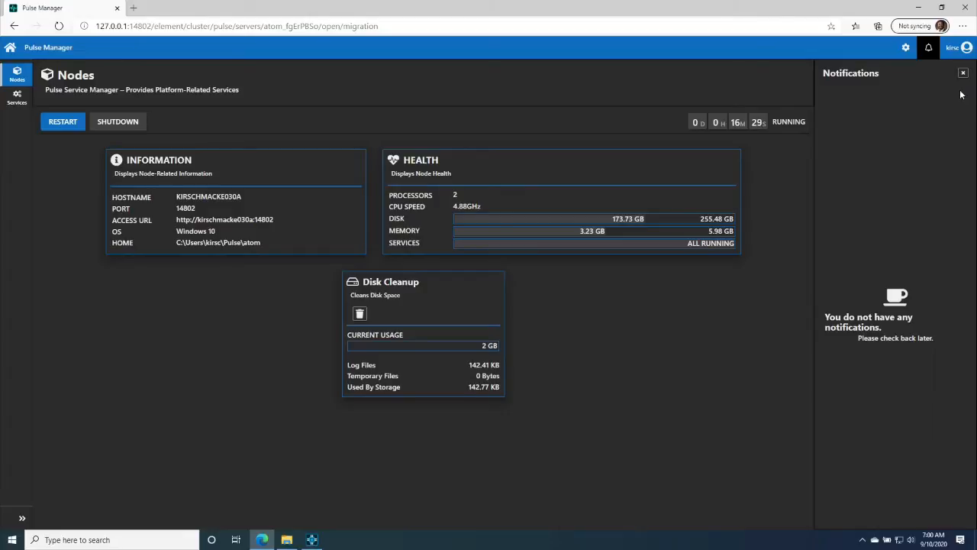
mouse_move(898, 119)
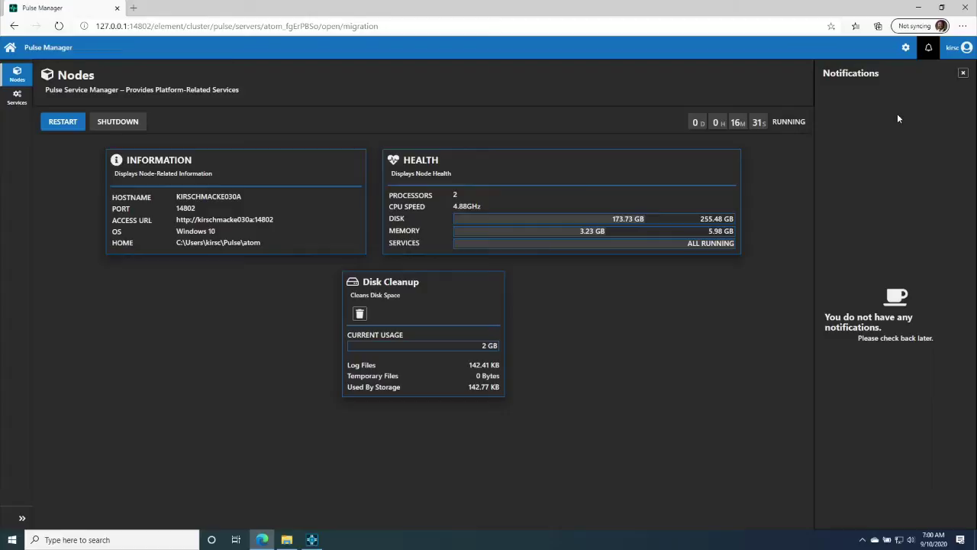
mouse_move(910, 113)
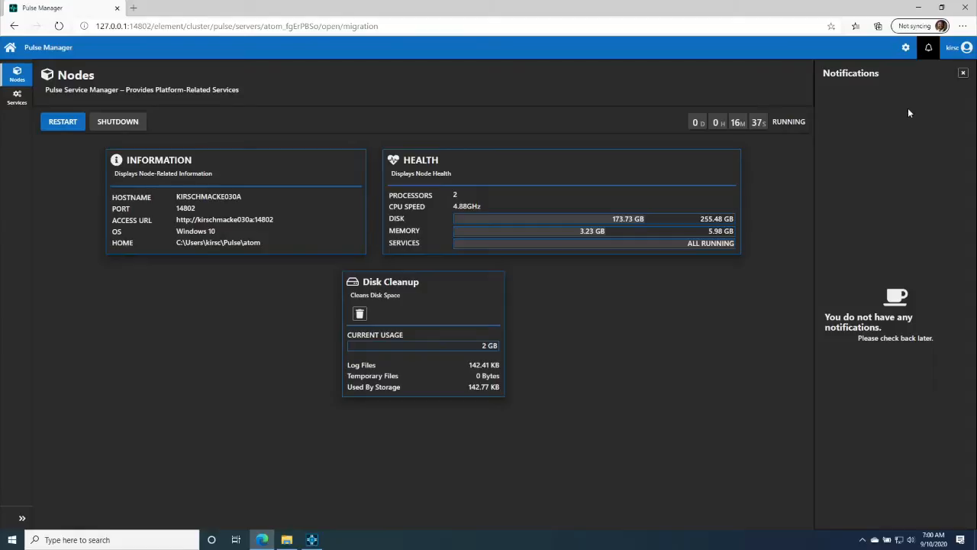
mouse_move(922, 94)
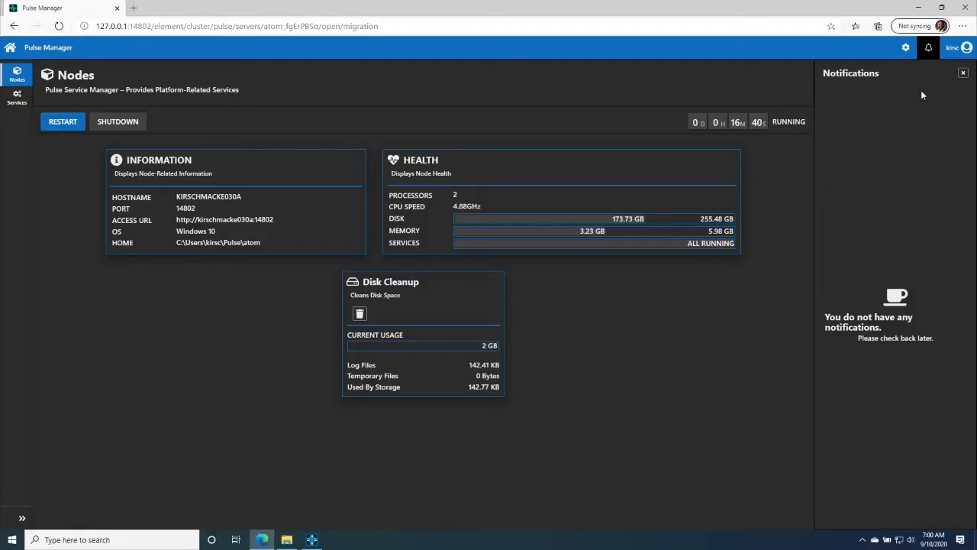
mouse_move(964, 113)
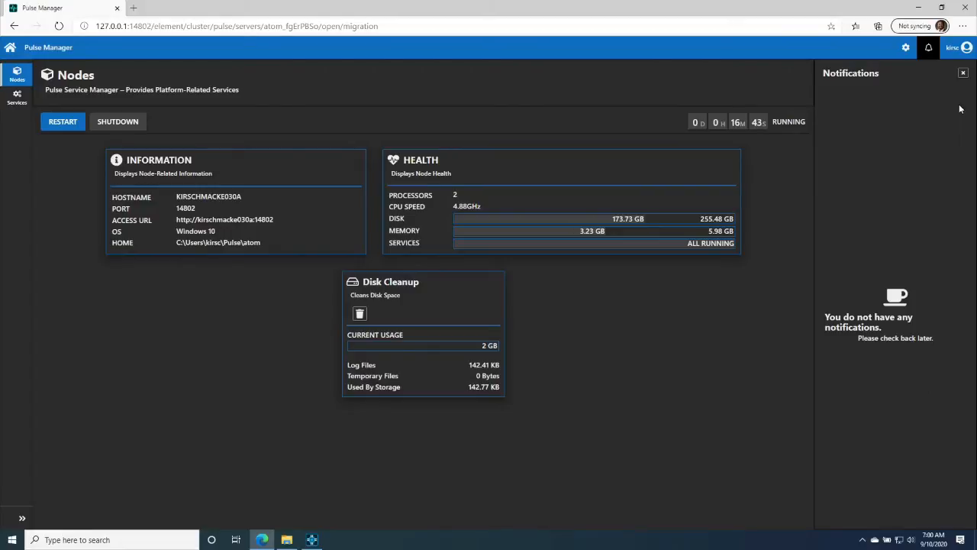
mouse_move(934, 123)
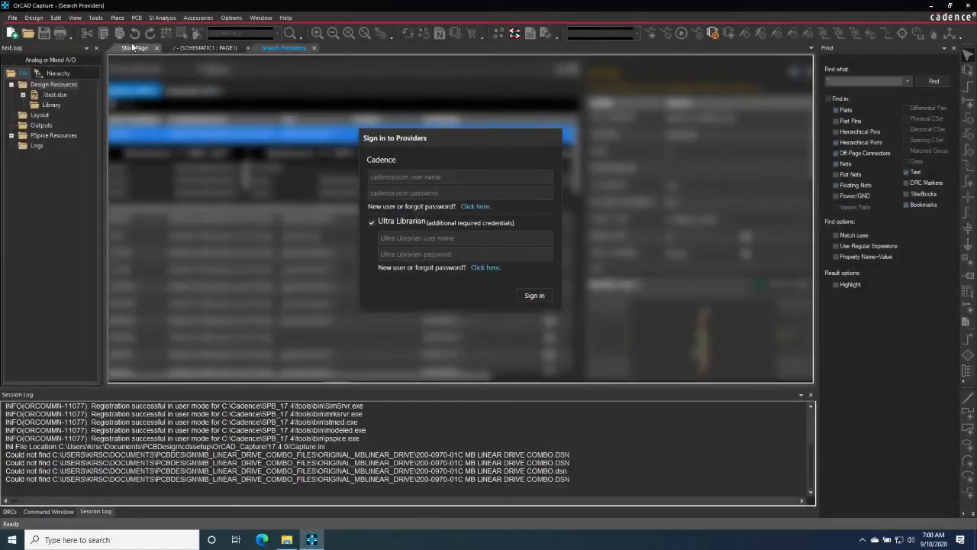
Reopen Search Providers and sign in to load SamacSys and Ultra Librarian capacitor results.
click(118, 17)
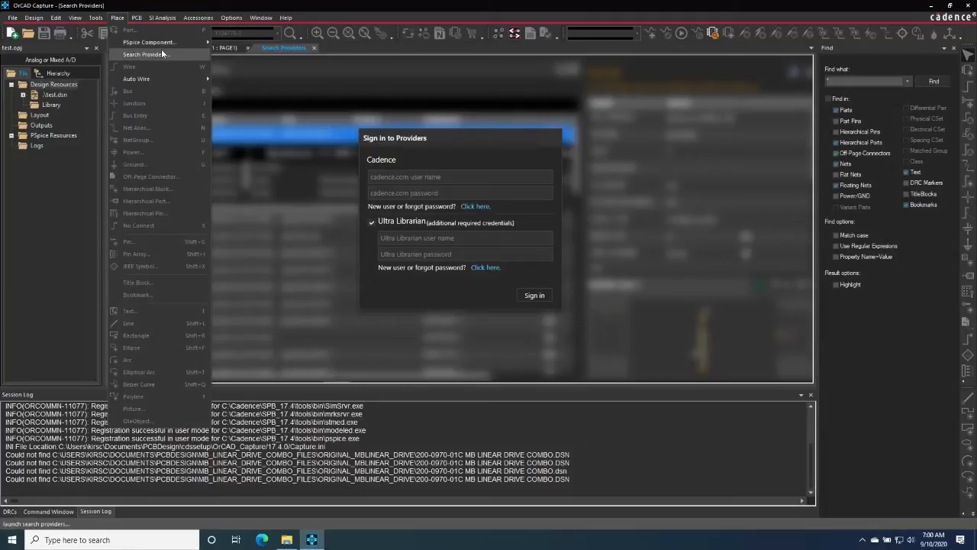
click(438, 176)
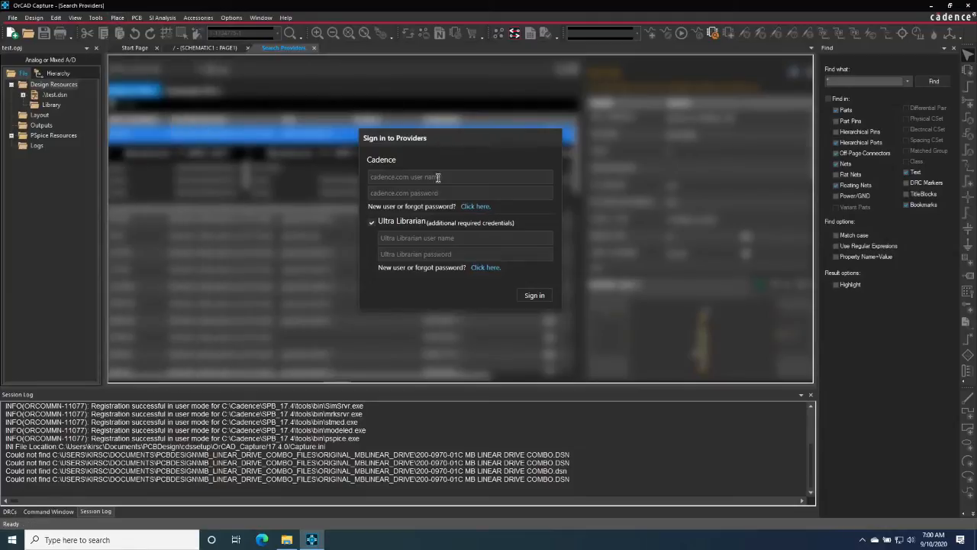
click(459, 176)
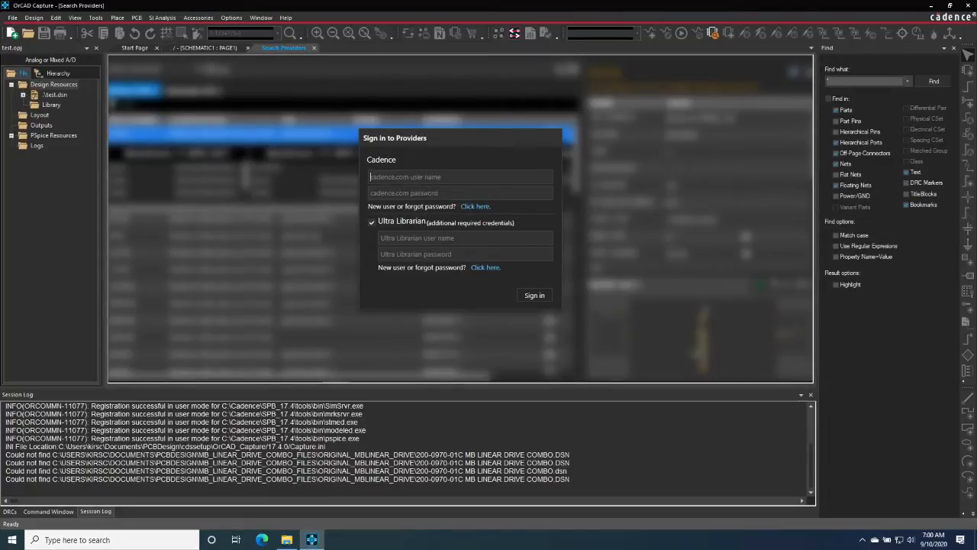
click(535, 295)
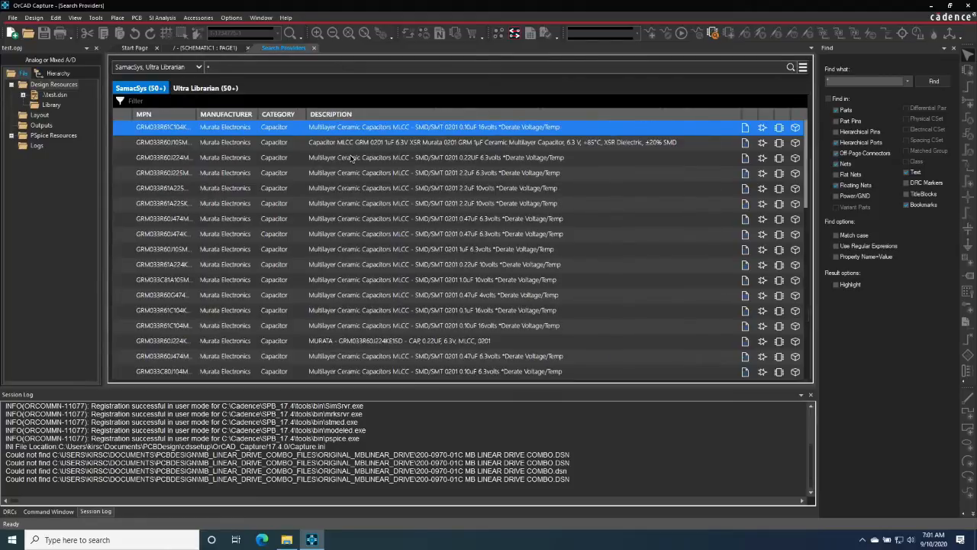
Select result GRM033R61C104KE84D to view its properties and capacitor symbol.
click(160, 126)
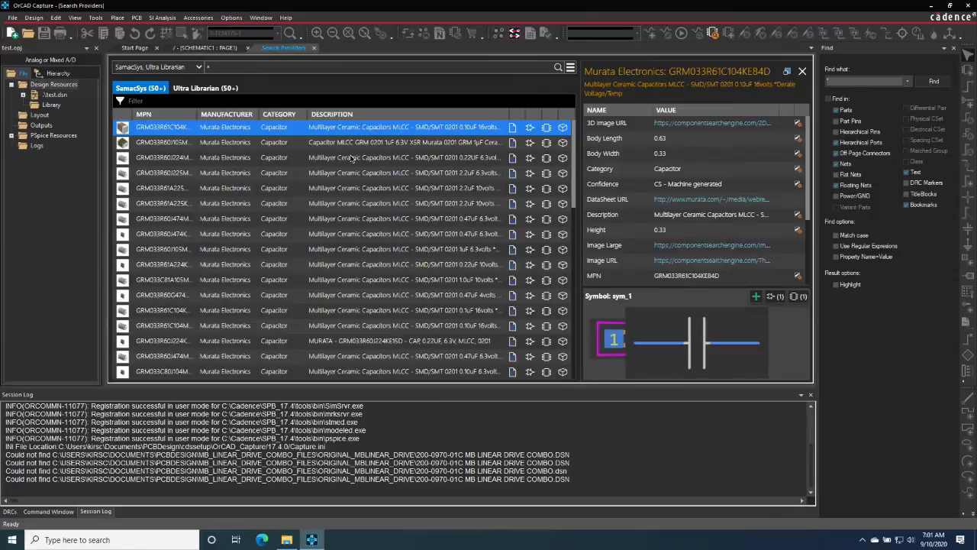
mouse_move(656, 343)
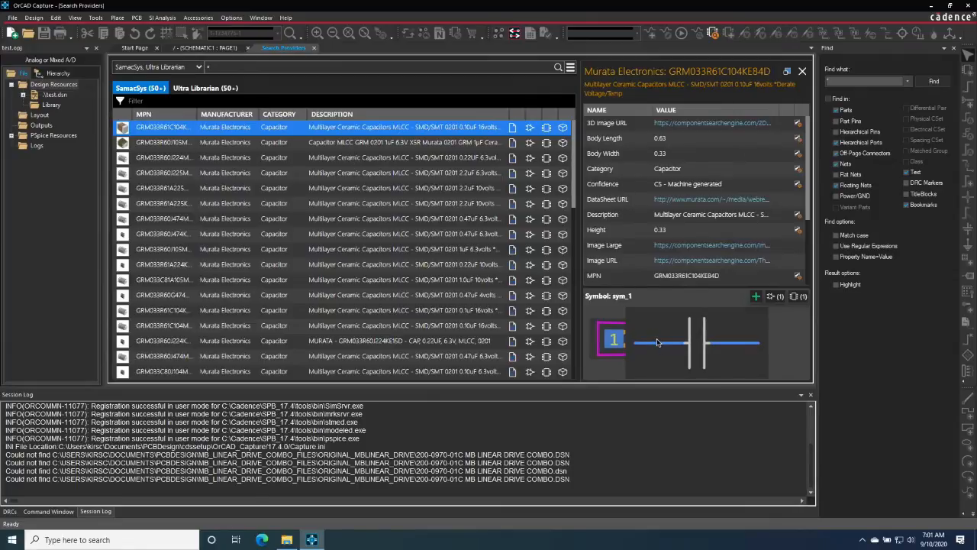
mouse_move(651, 342)
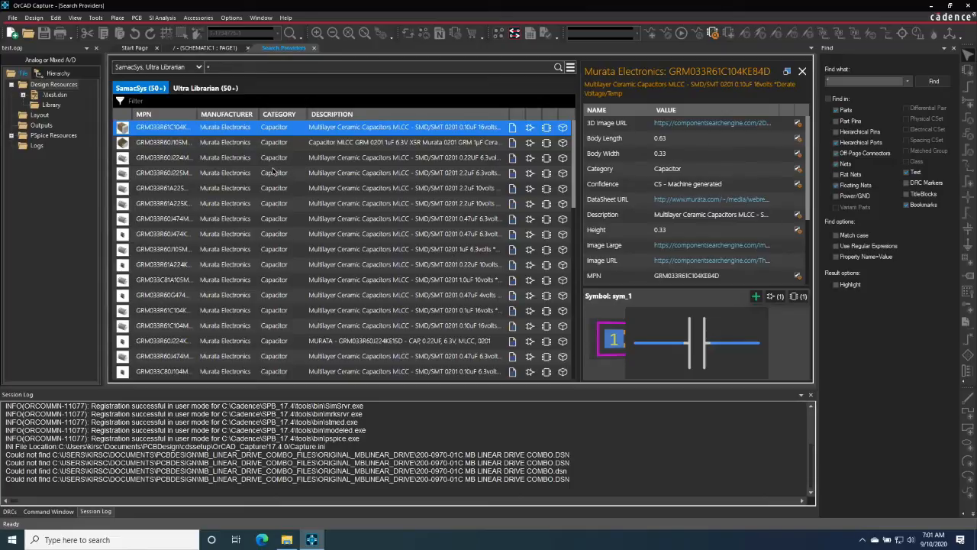
mouse_move(733, 292)
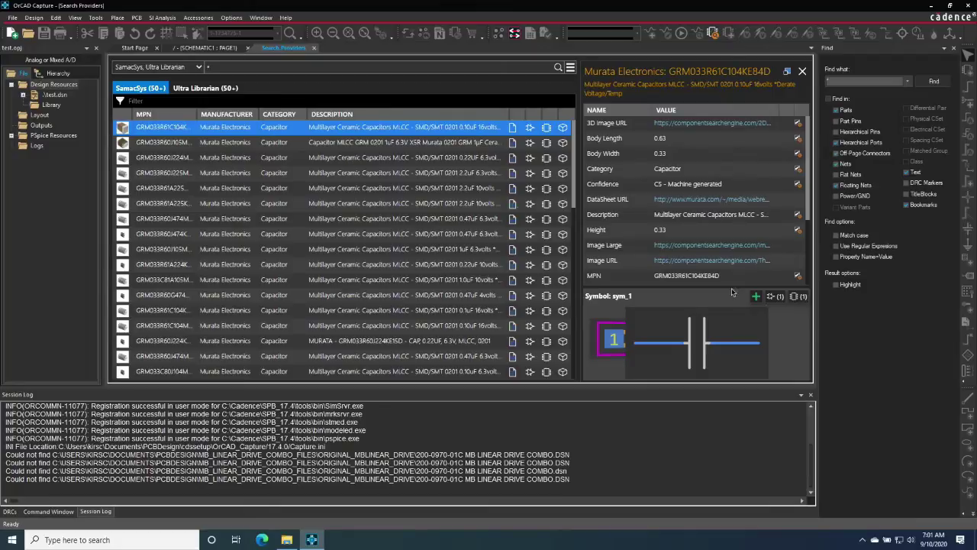
mouse_move(798, 346)
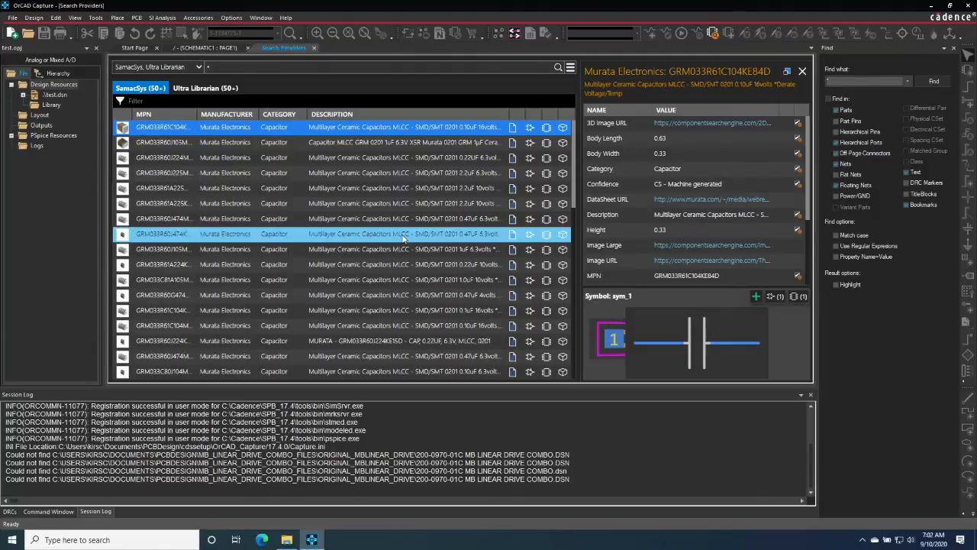
mouse_move(402, 238)
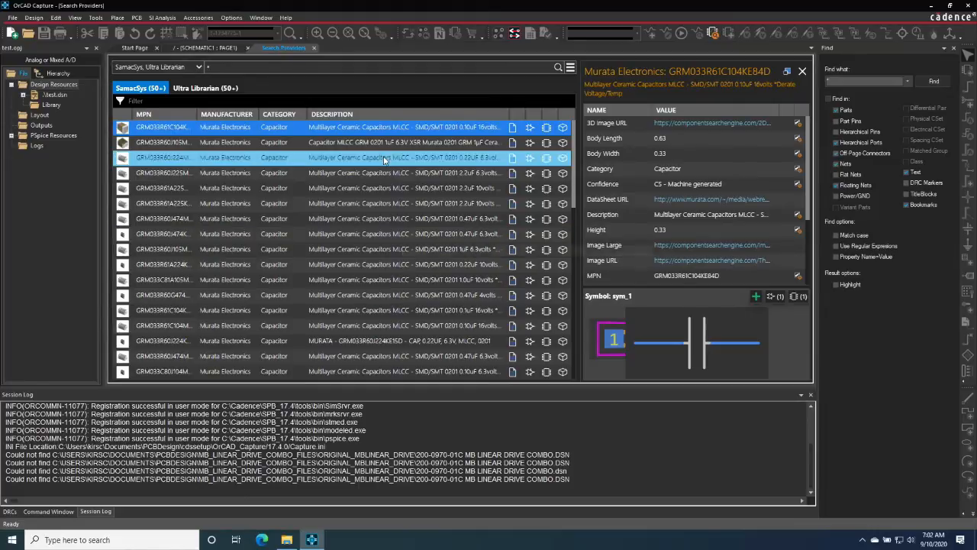
mouse_move(384, 159)
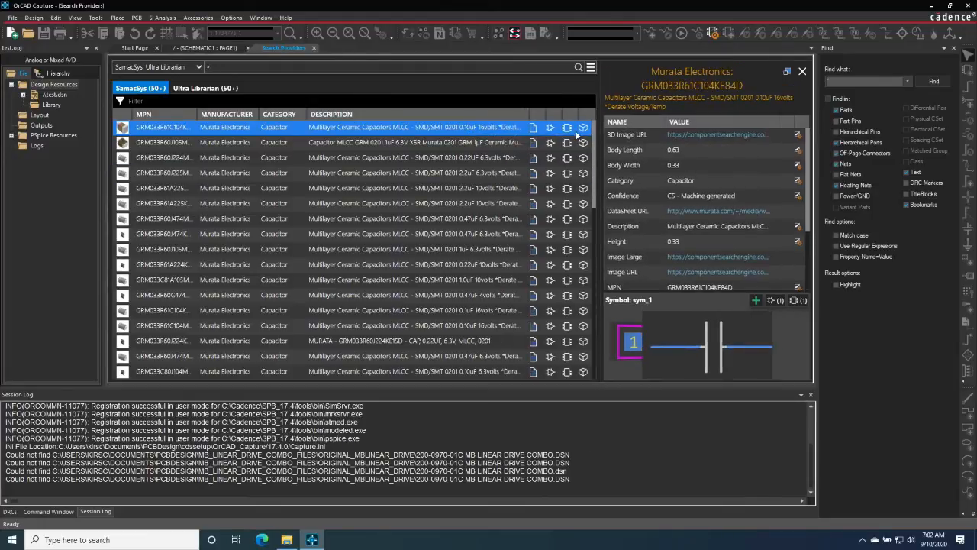
mouse_move(705, 340)
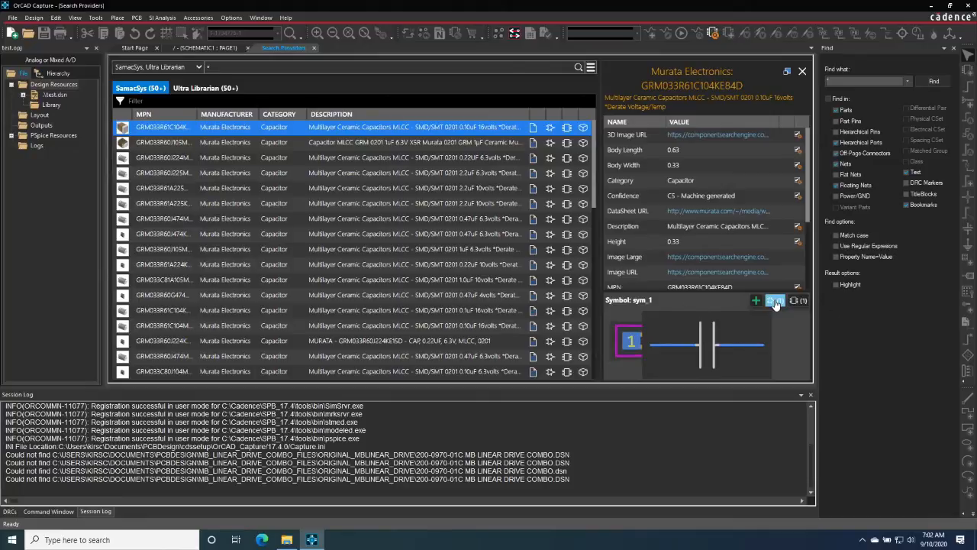
mouse_move(775, 300)
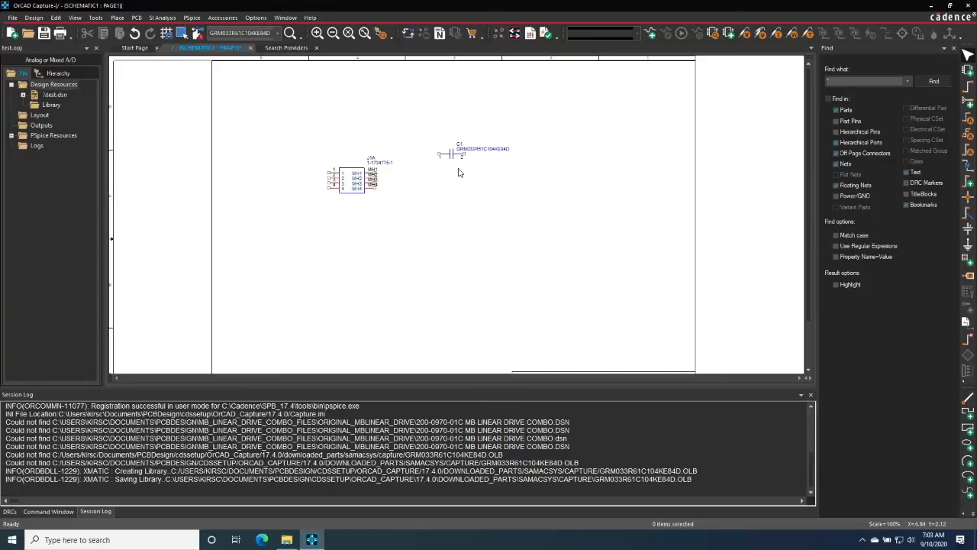
mouse_move(451, 156)
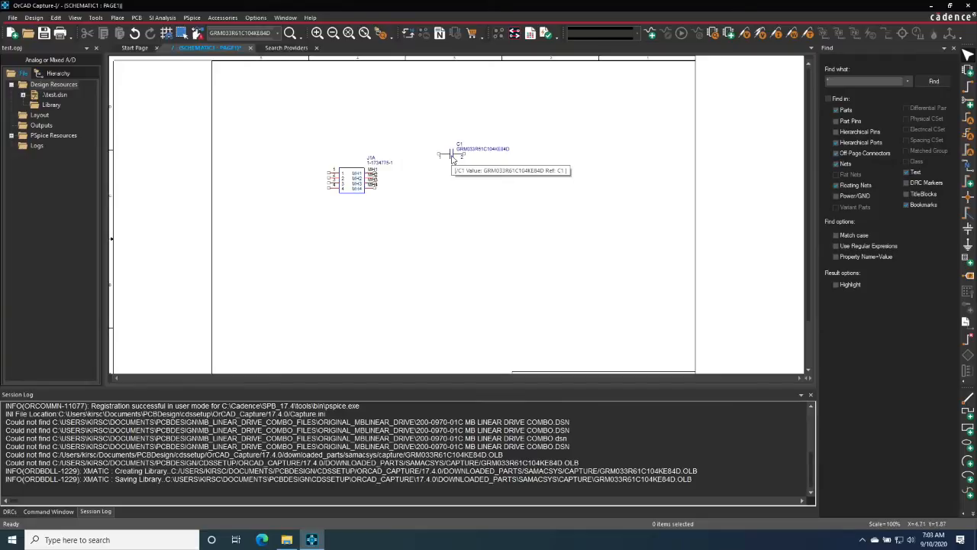
right_click(454, 153)
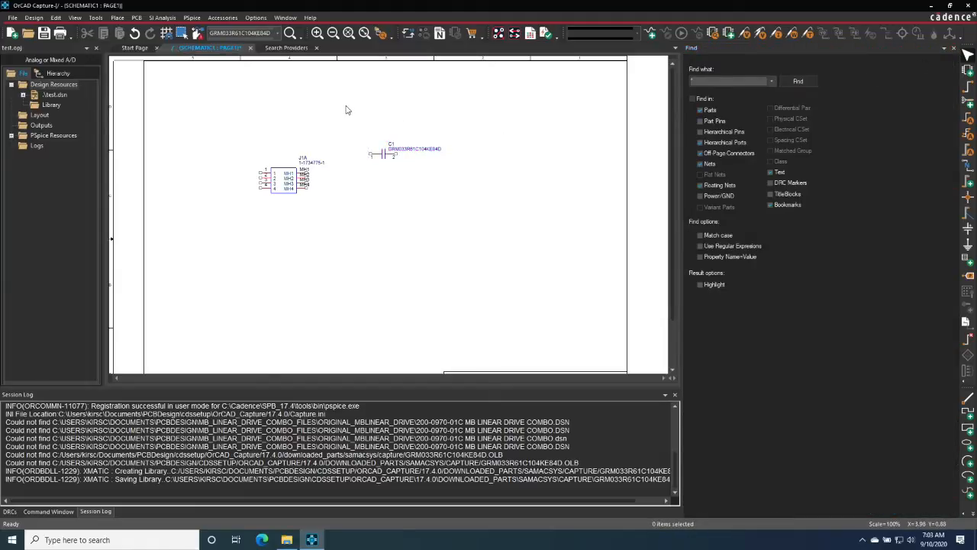
mouse_move(341, 127)
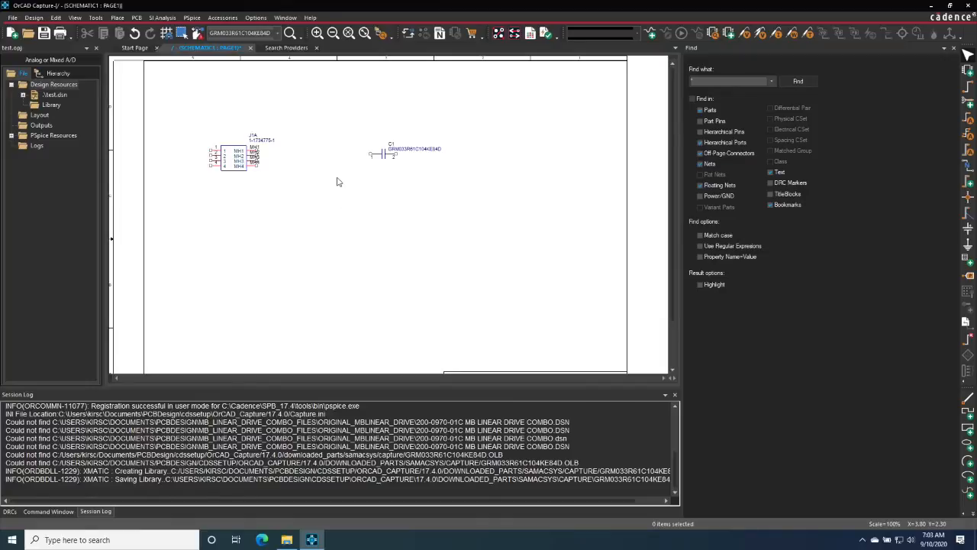
mouse_move(346, 168)
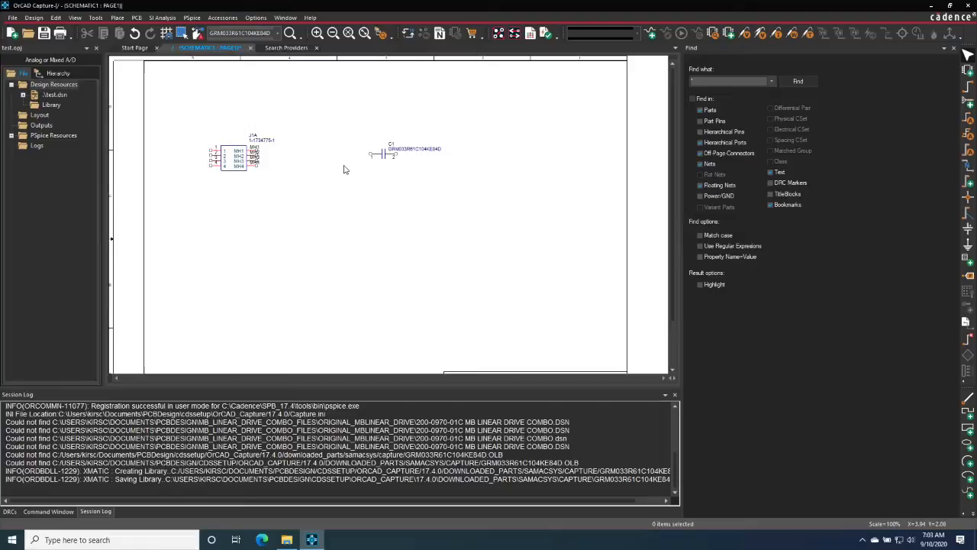
mouse_move(349, 86)
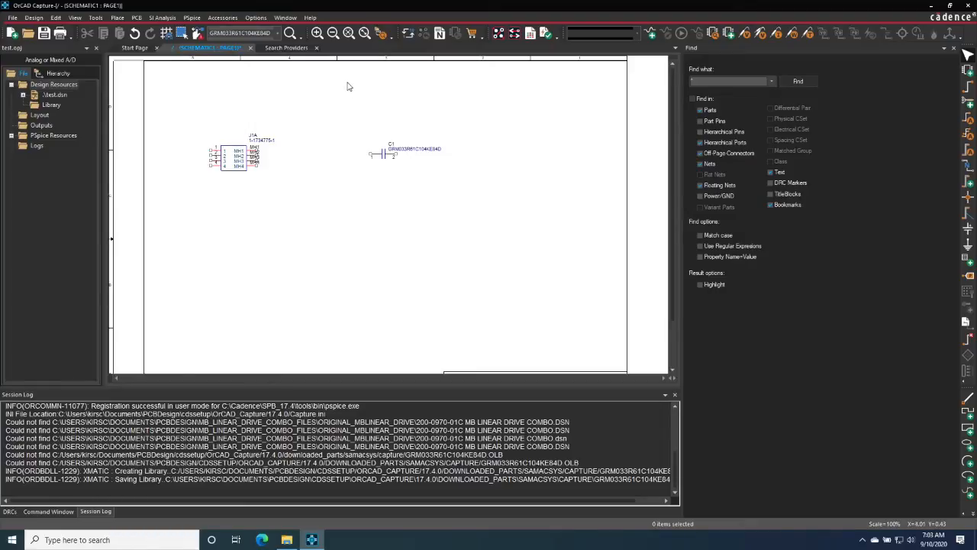
mouse_move(297, 100)
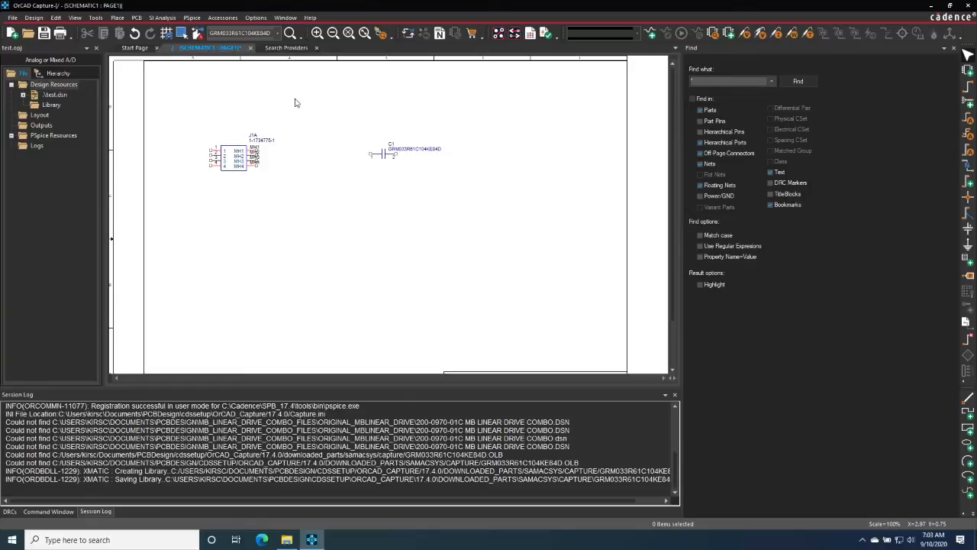
Bring up the Search Providers tab with SamacSys capacitor results and details panel.
click(380, 155)
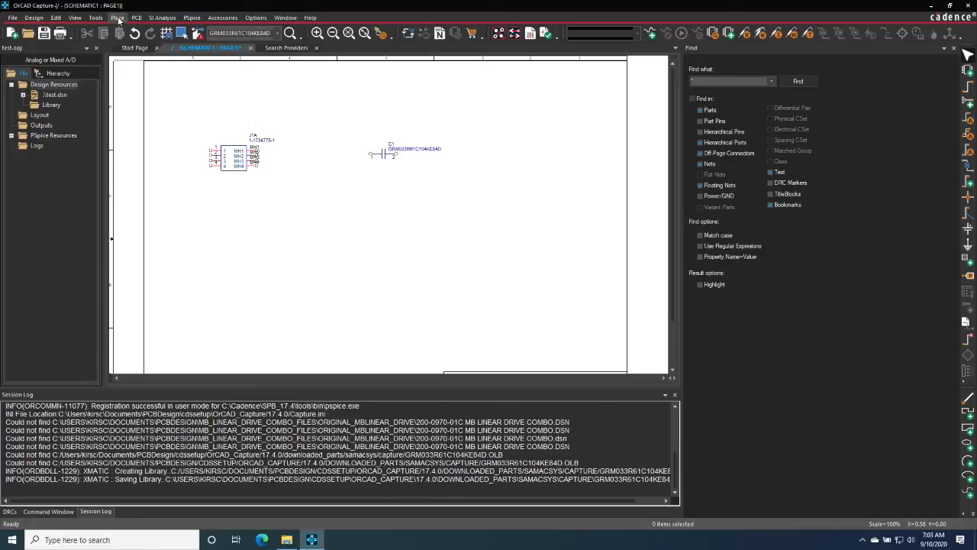
mouse_move(371, 215)
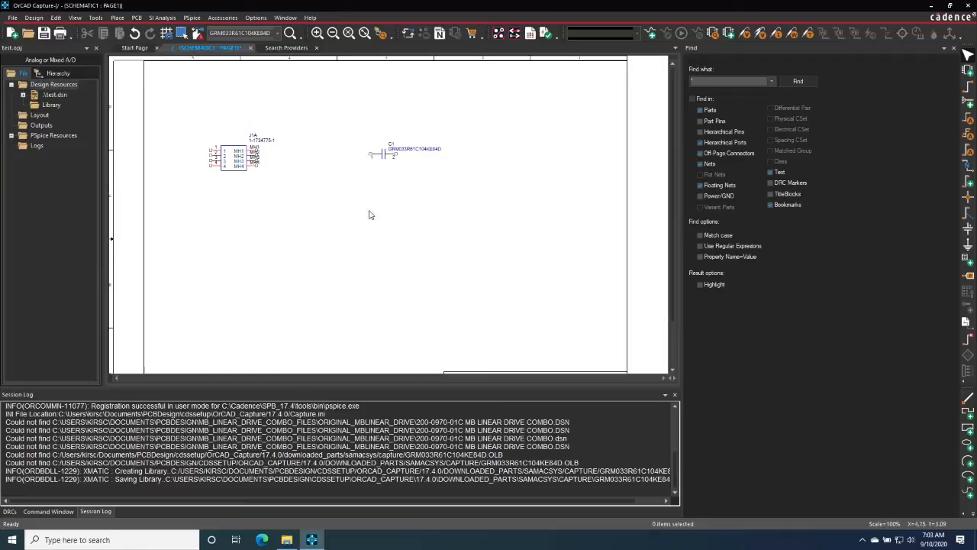
mouse_move(409, 207)
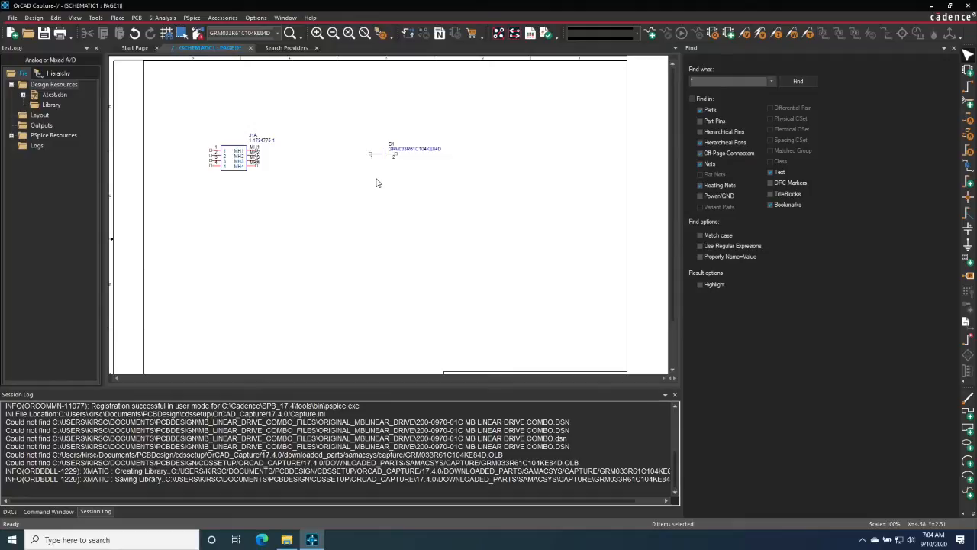
mouse_move(372, 115)
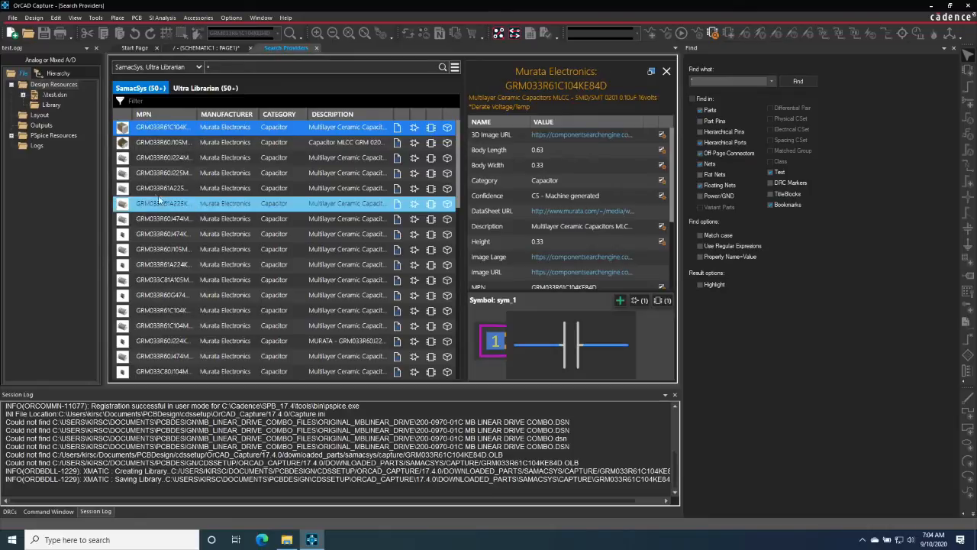
Select Murata capacitor GRM033R61C223KE84E in the SamacSys results to preview it.
click(162, 173)
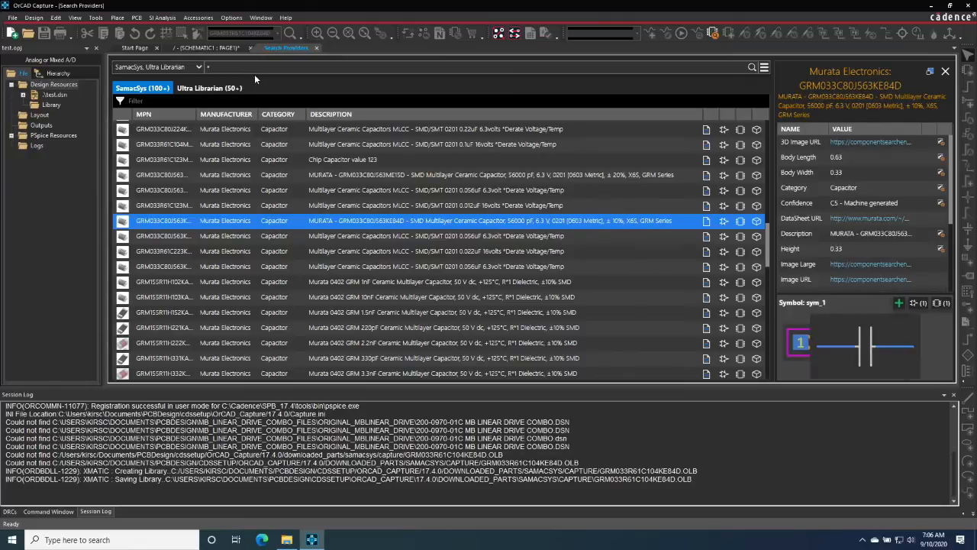
mouse_move(484, 160)
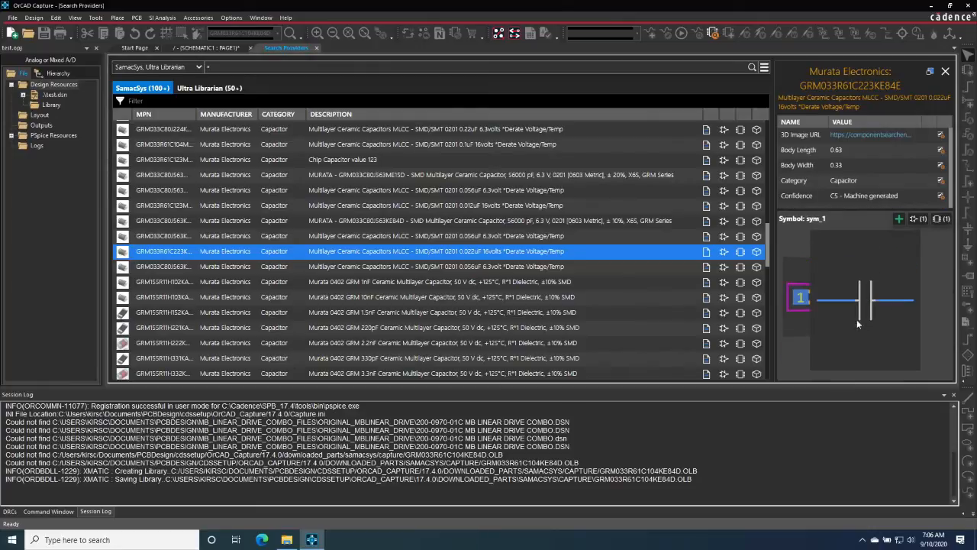
mouse_move(791, 272)
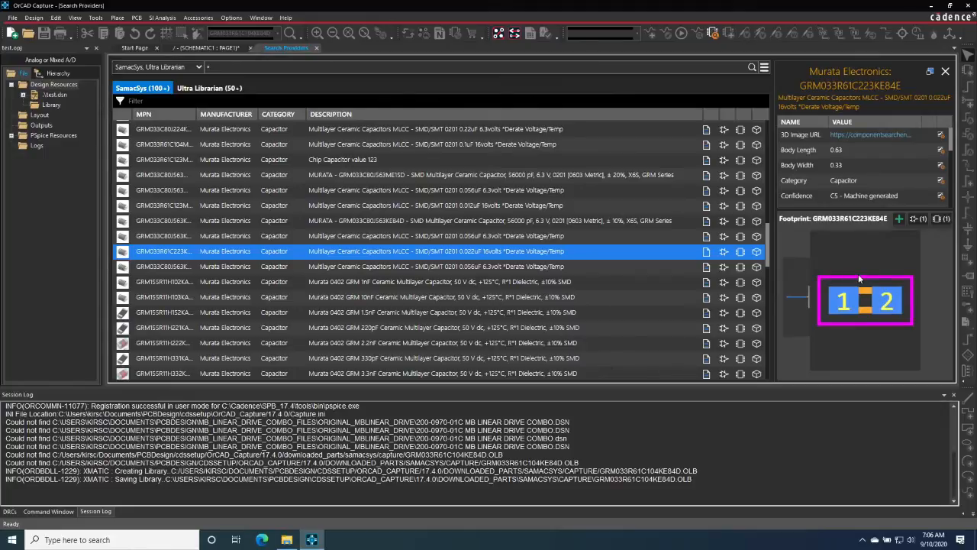
mouse_move(898, 220)
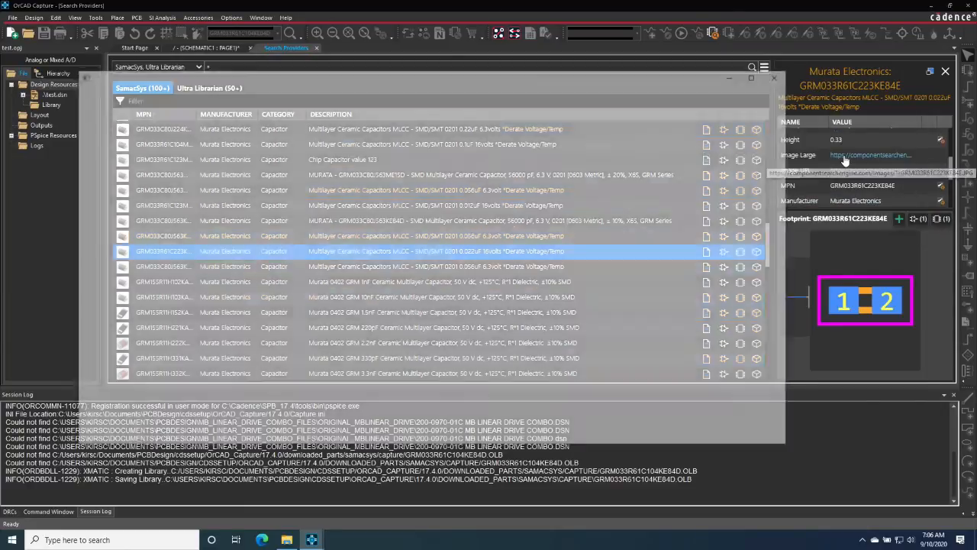
click(870, 155)
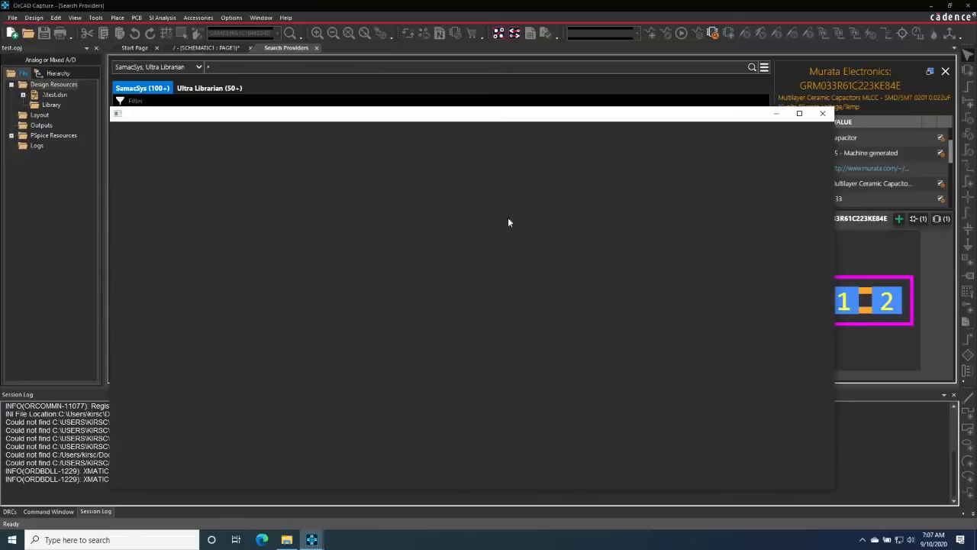
mouse_move(778, 137)
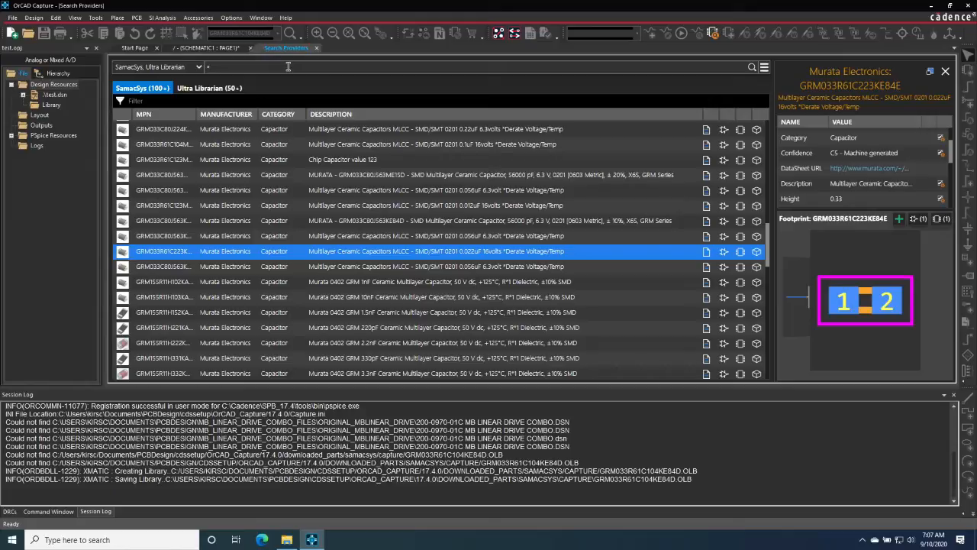
Search providers for 'capacitor ceramic 10k', returning Yageo and Vishay results.
text(cap)
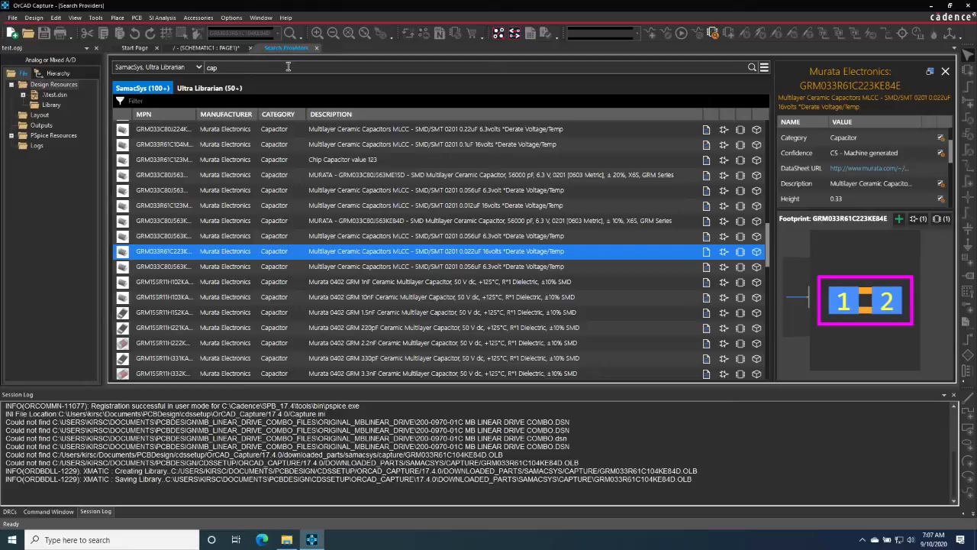
click(286, 67)
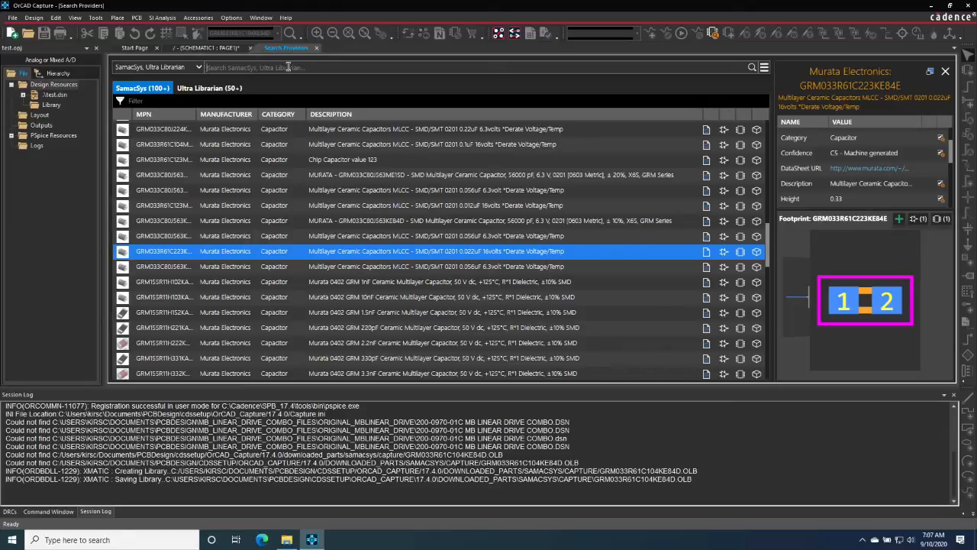
text(capacitor ceramic)
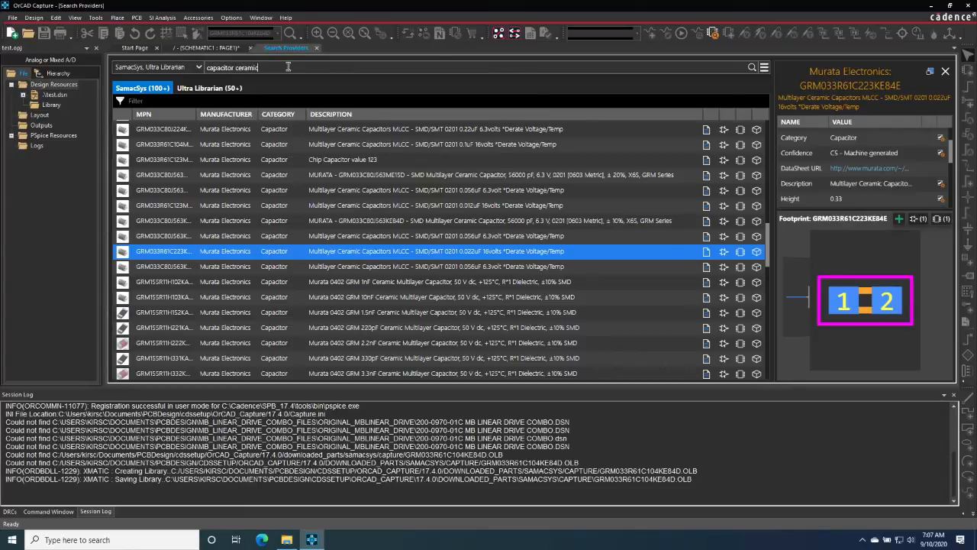
text(10k)
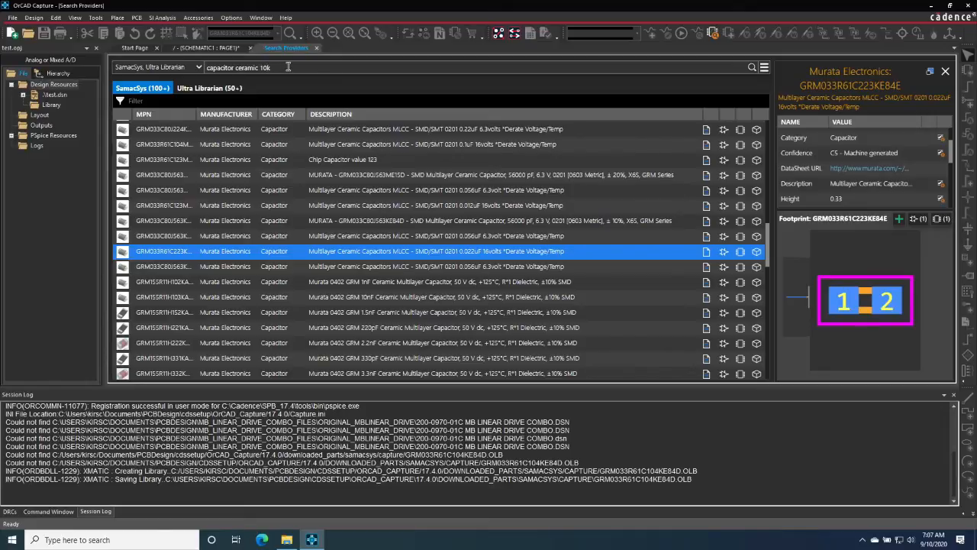
click(753, 68)
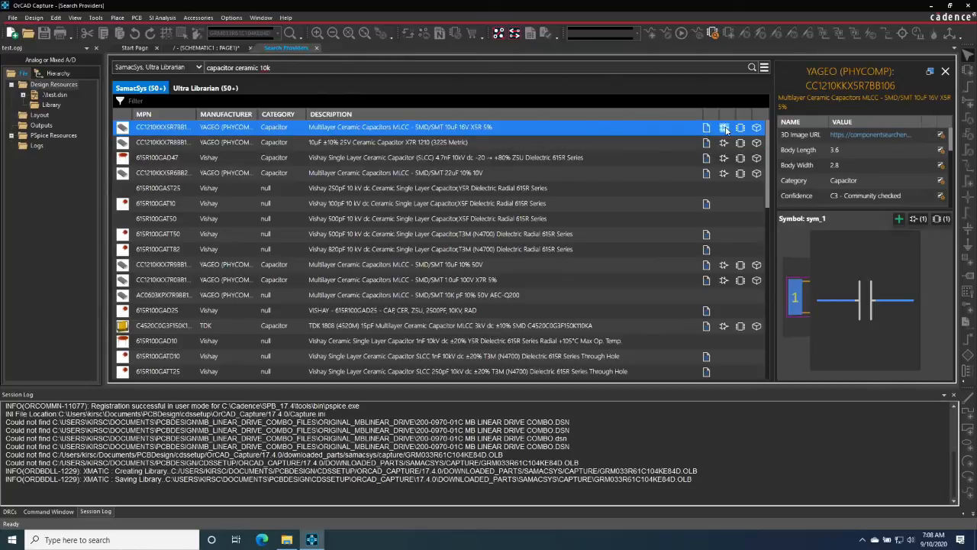
mouse_move(740, 127)
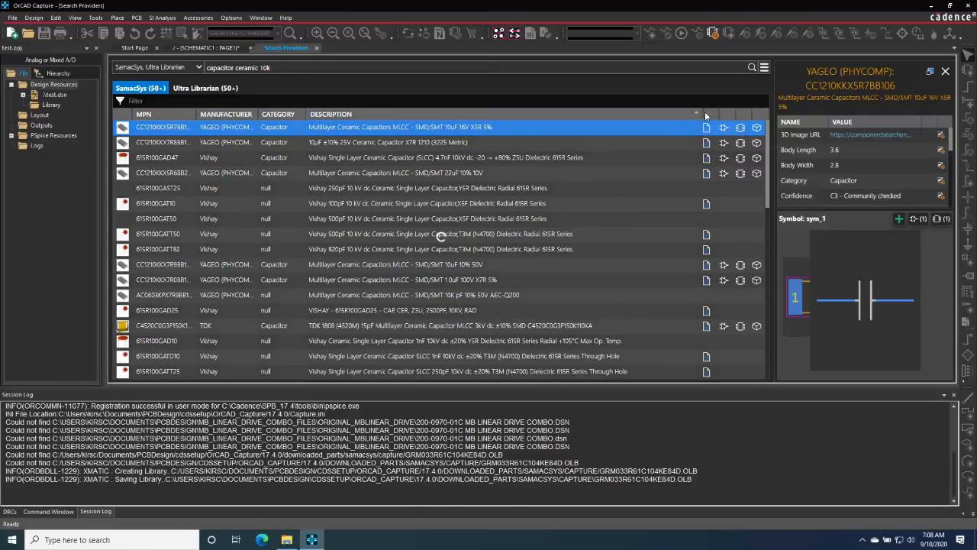
mouse_move(588, 137)
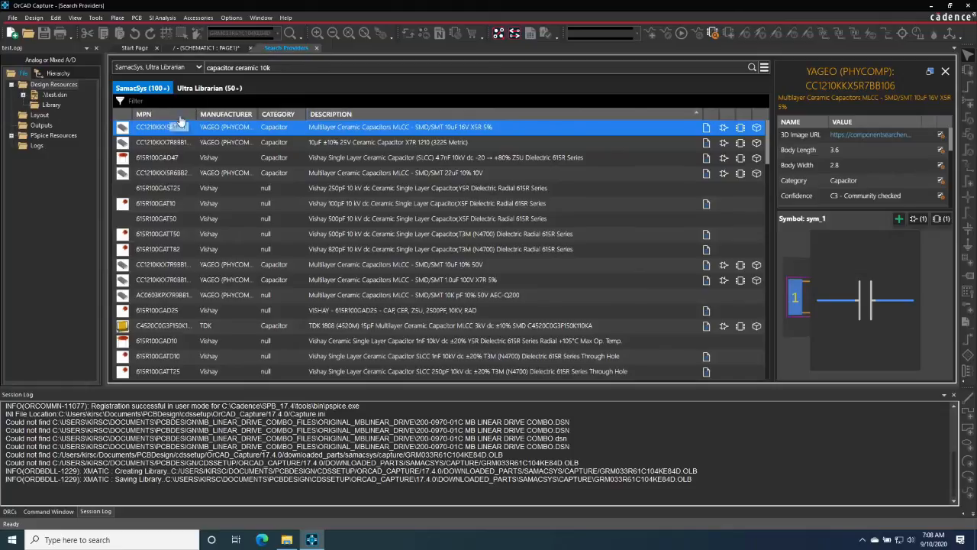
mouse_move(228, 118)
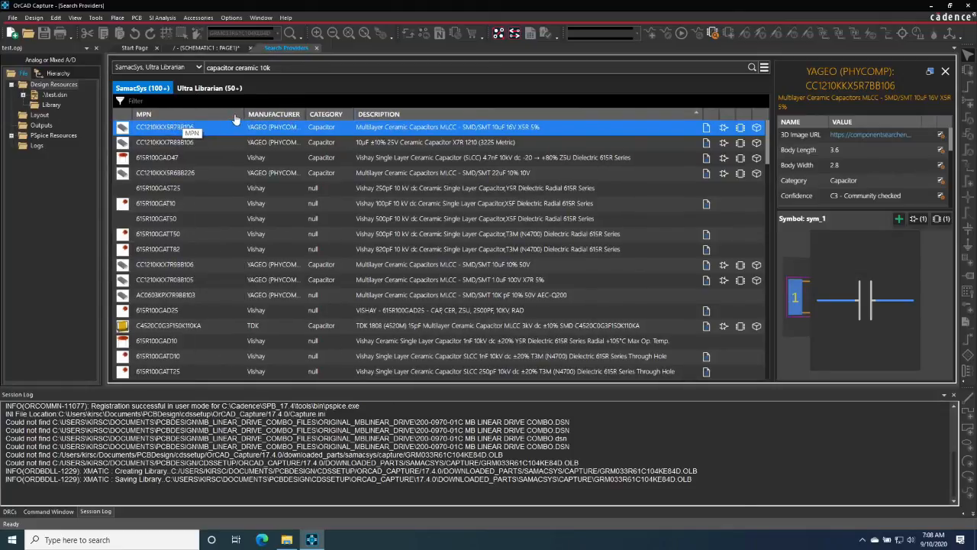
Sort the capacitor results by MPN and select Vishay 615R100GAD47.
click(144, 113)
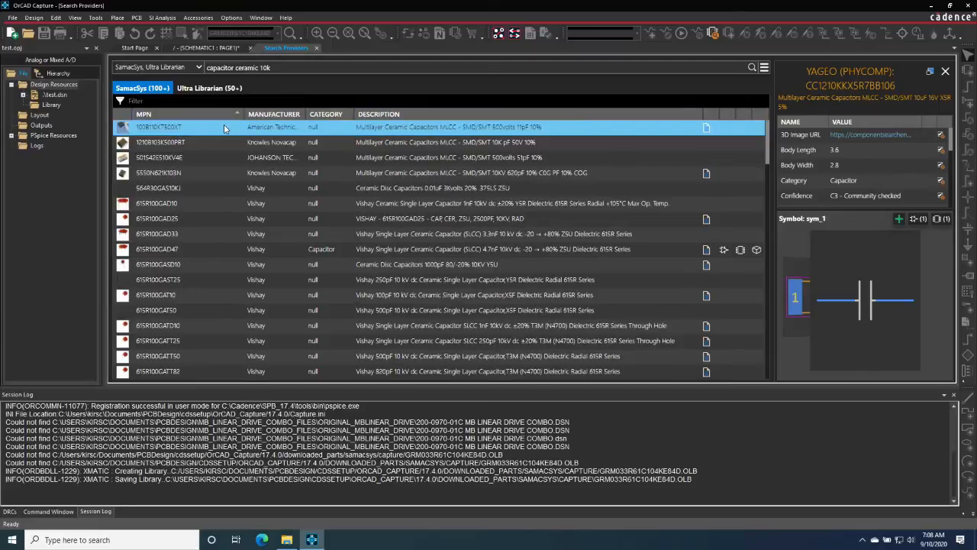
click(217, 173)
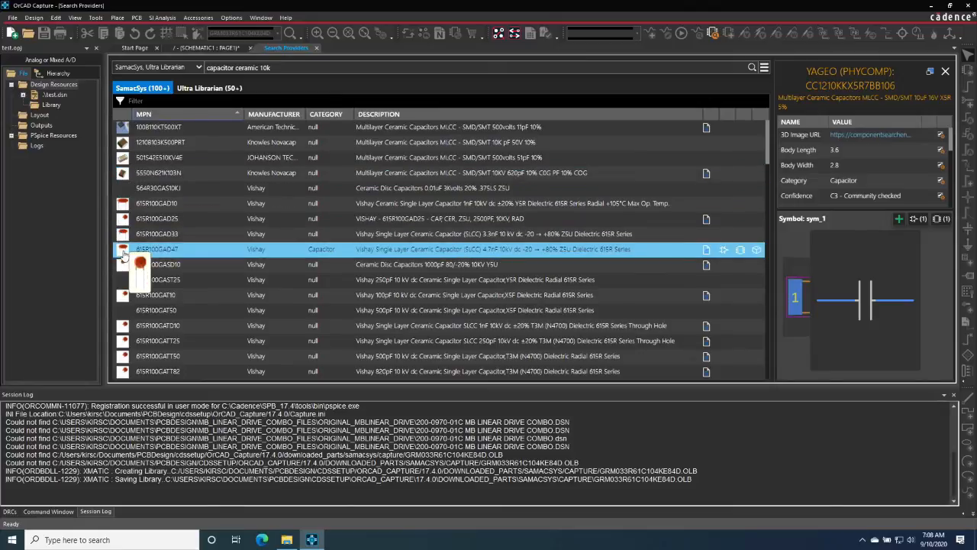
click(184, 248)
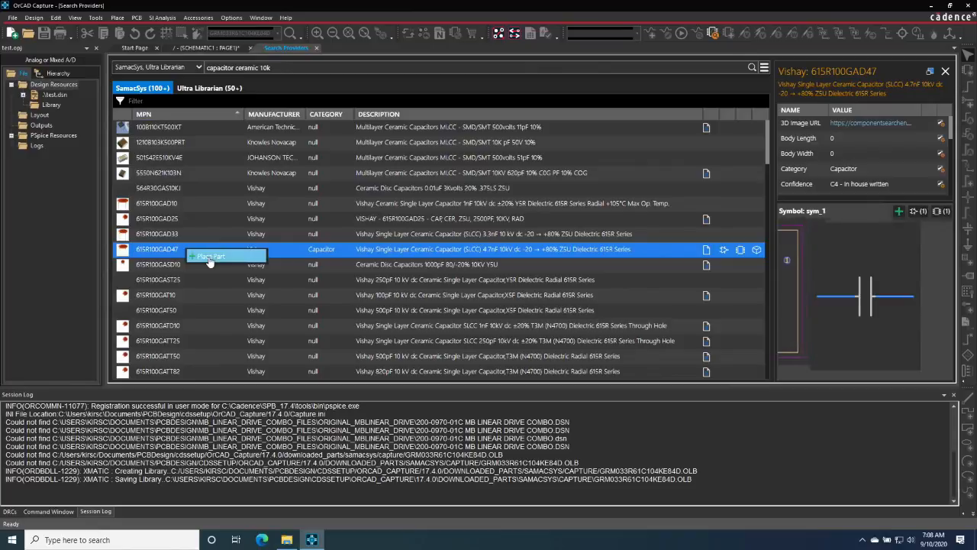
Place the Vishay 615R100GAD47 capacitor on the schematic as the second capacitor.
click(213, 256)
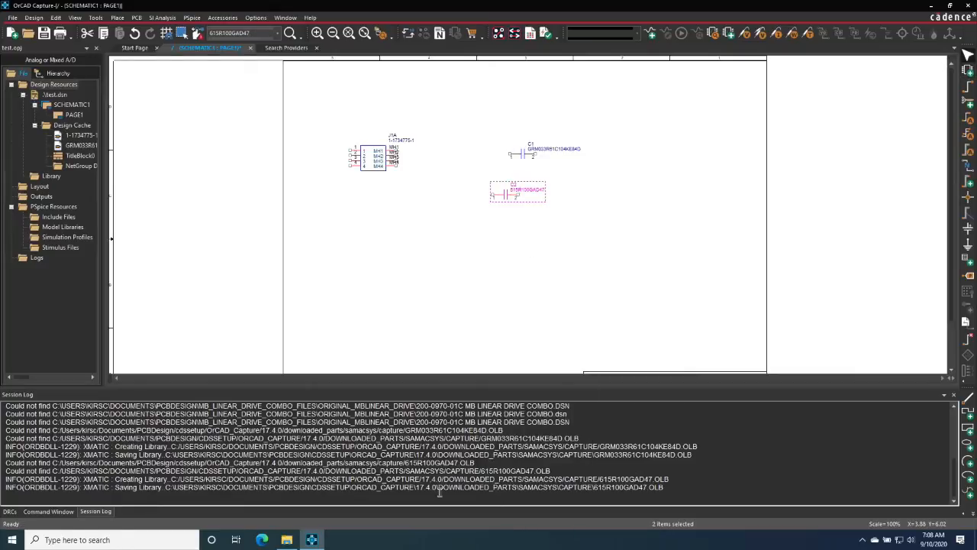
mouse_move(158, 492)
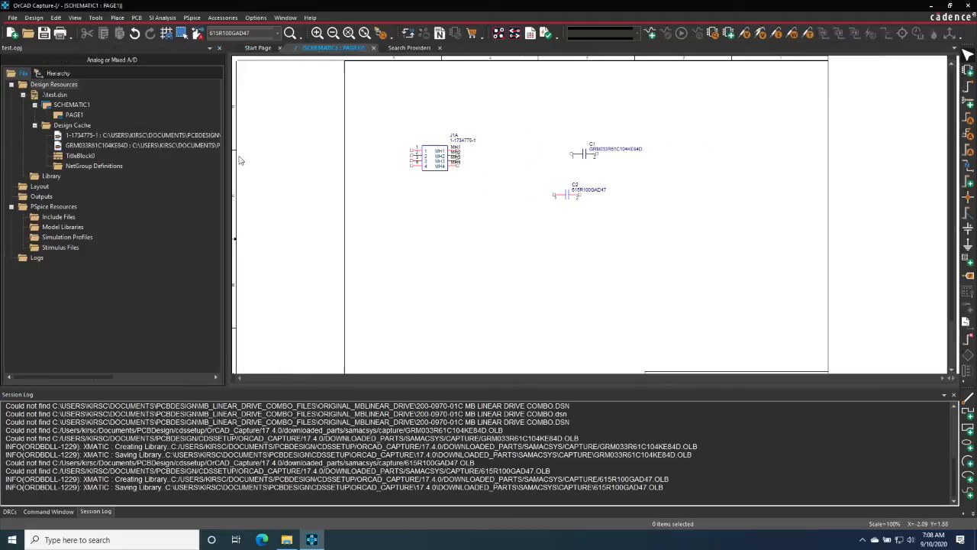
mouse_move(76, 156)
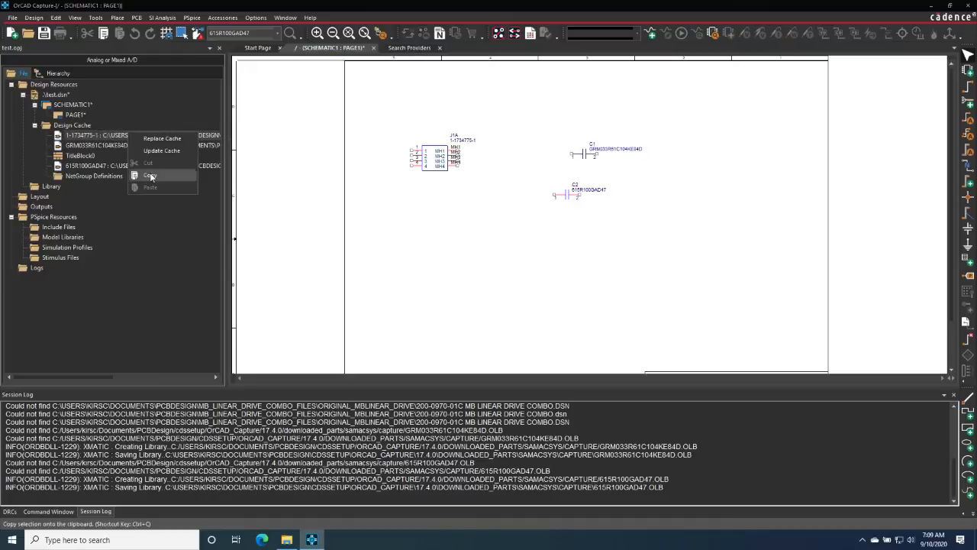
Dismiss the design cache context menu and open the PCB menu.
click(150, 177)
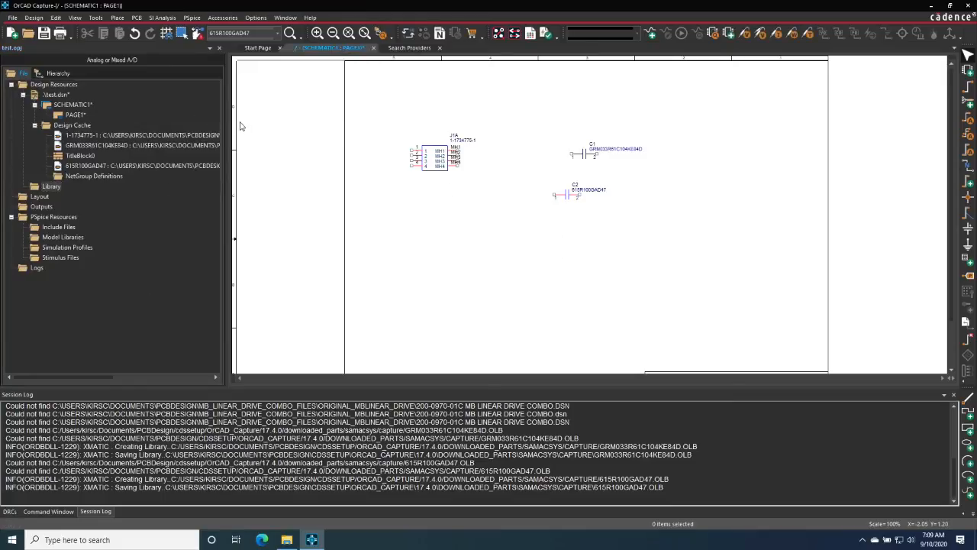
click(143, 16)
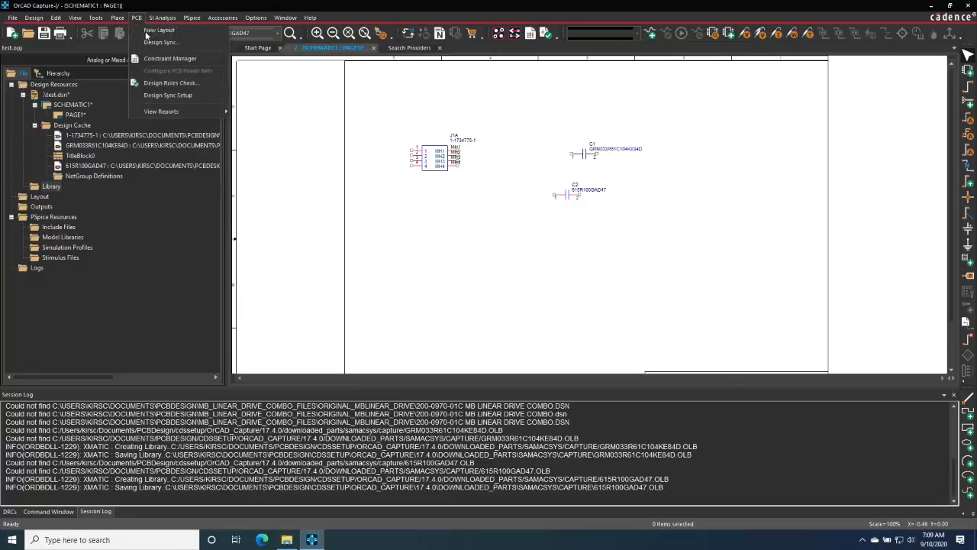
Create the new layout allegro\test.brd in the allegro folder.
click(157, 30)
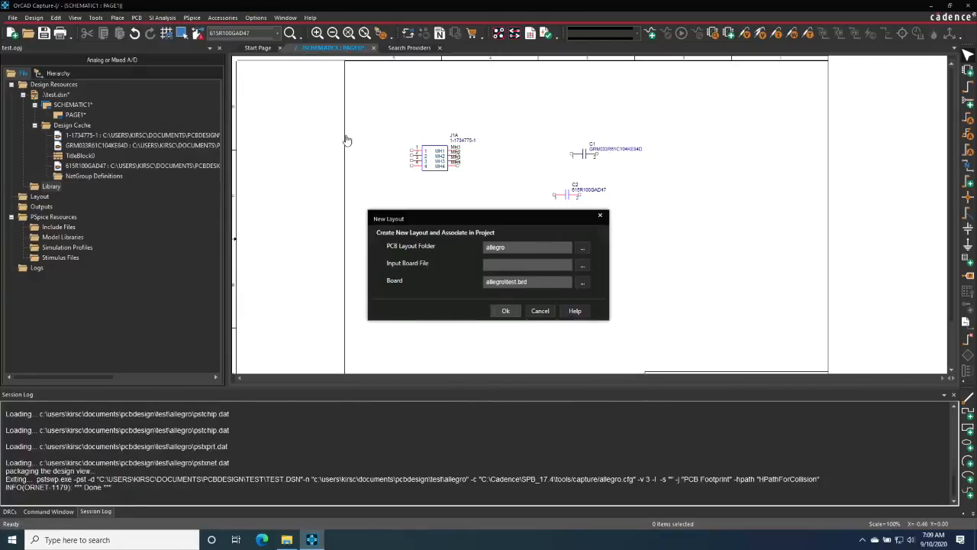
click(505, 311)
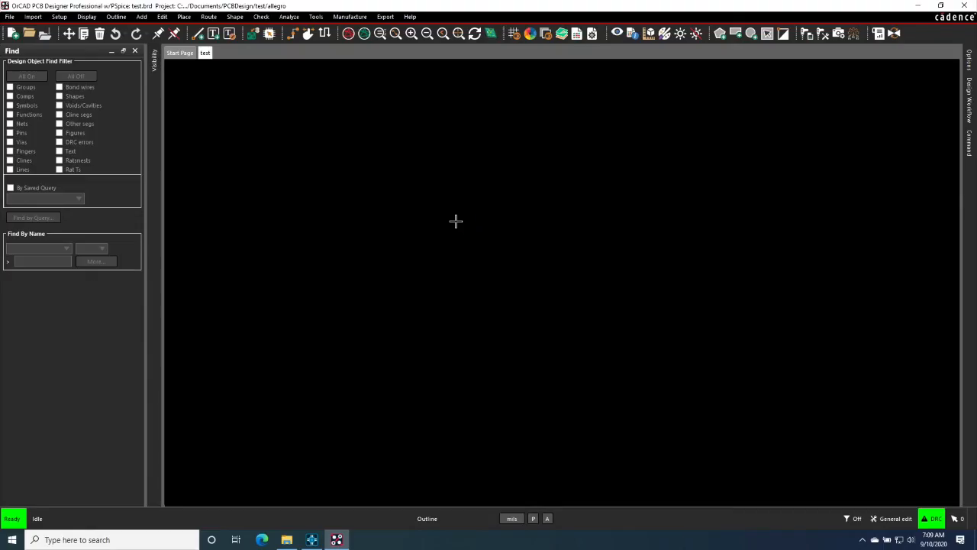
Manually place footprints C1, C2 and connector J1 on the board, then close placement.
click(191, 15)
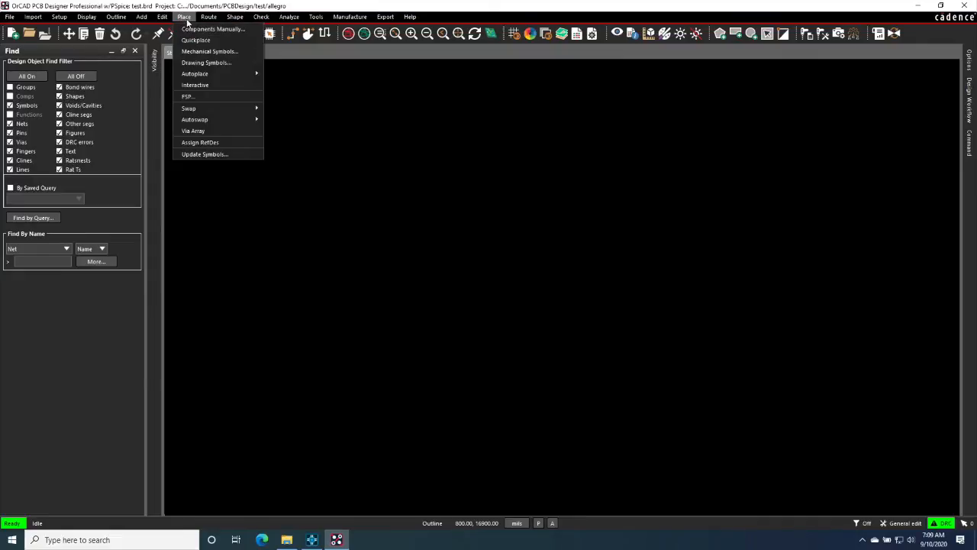
click(216, 29)
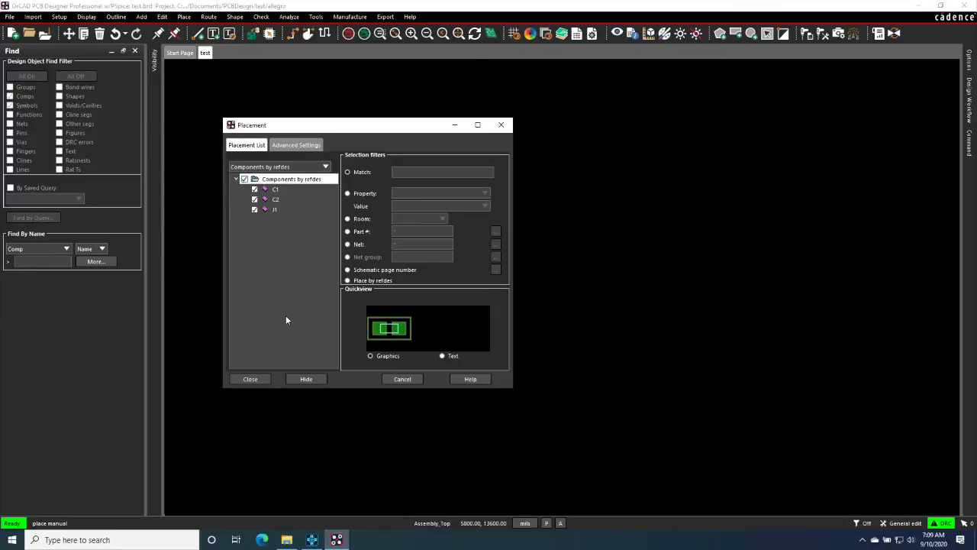
mouse_move(563, 222)
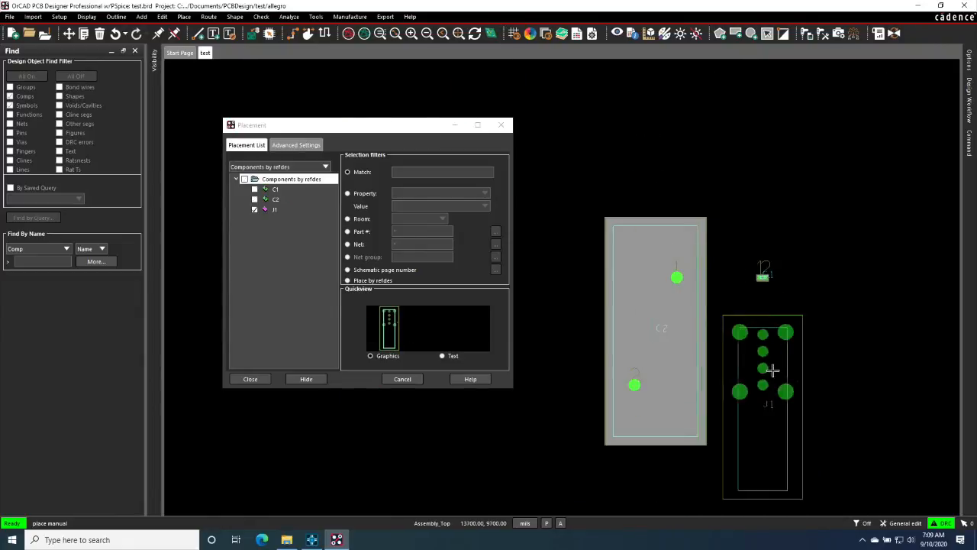
click(305, 379)
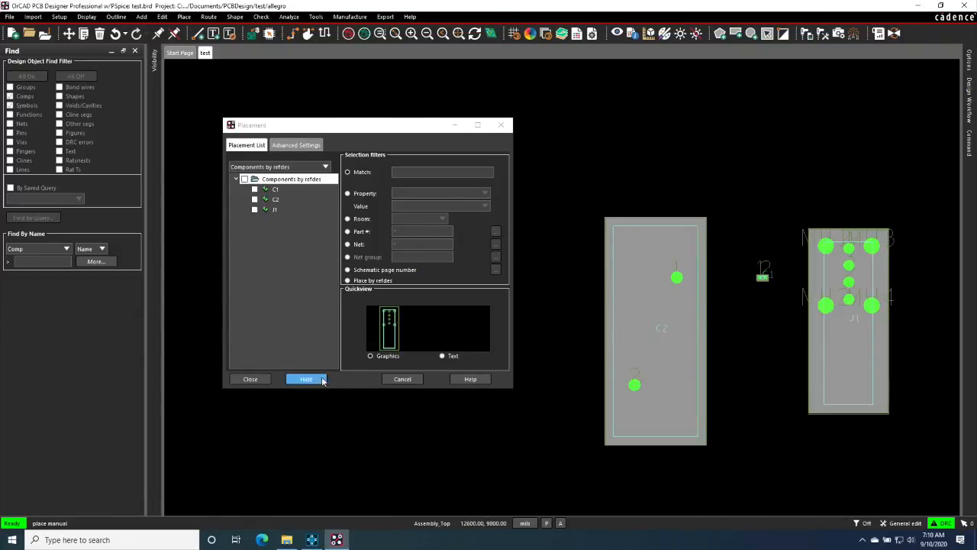
mouse_move(249, 378)
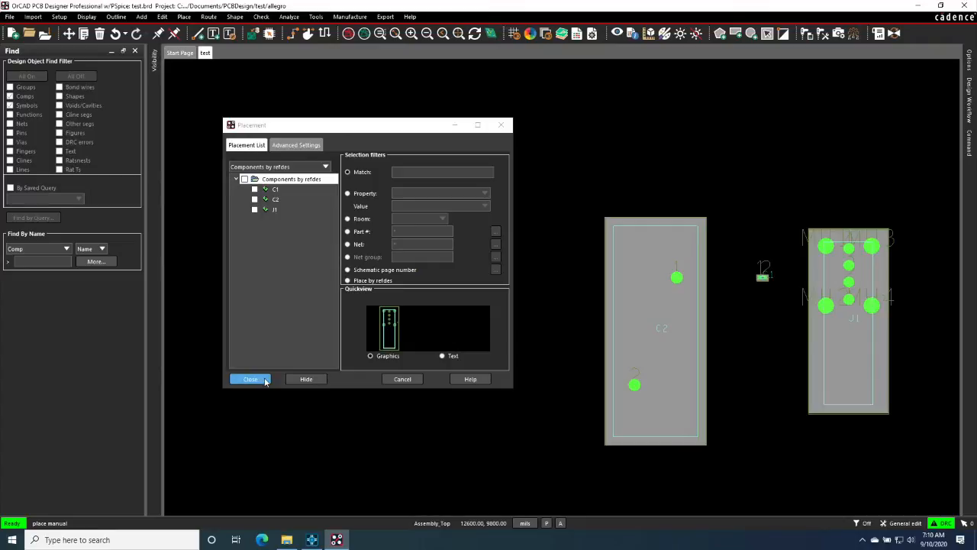
click(250, 379)
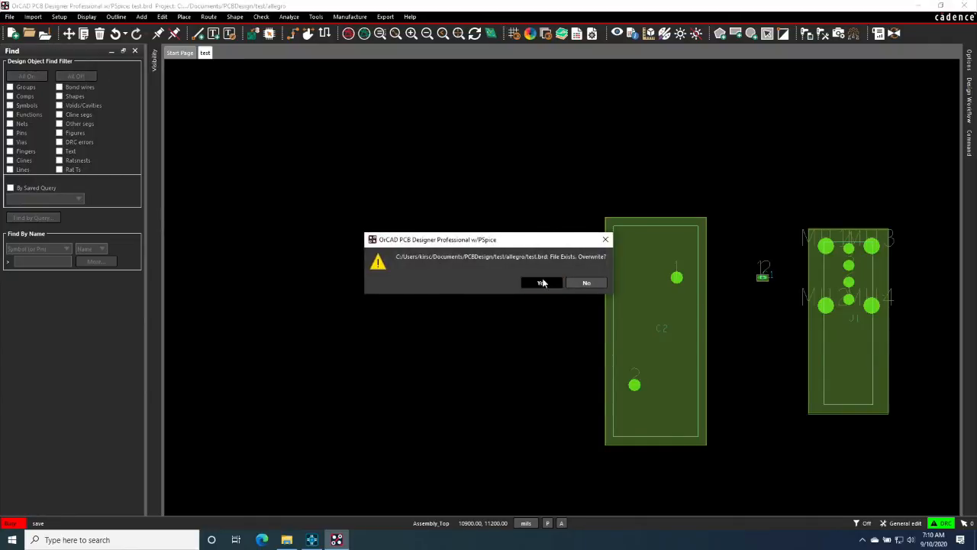
Accept overwriting test.brd to save the board with C1, C2 and J1.
click(541, 283)
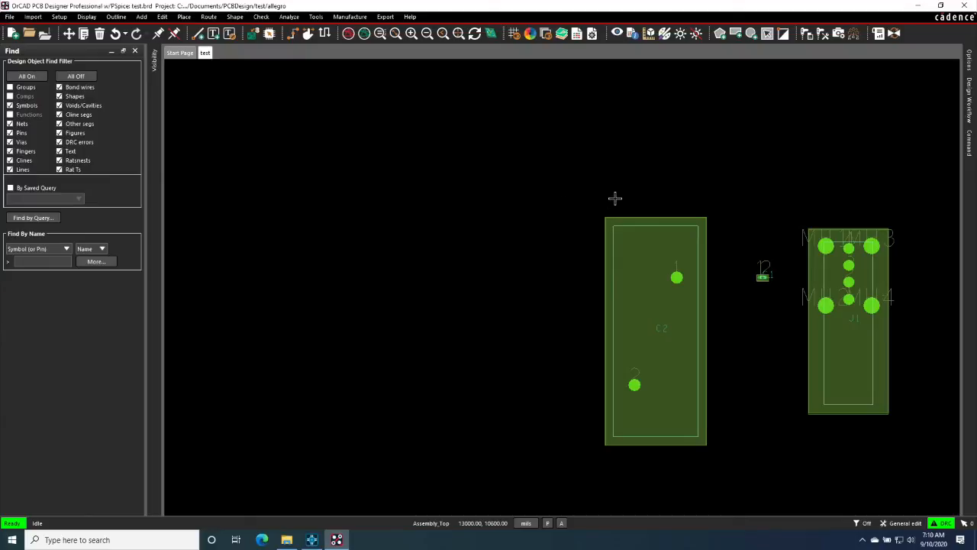
mouse_move(699, 359)
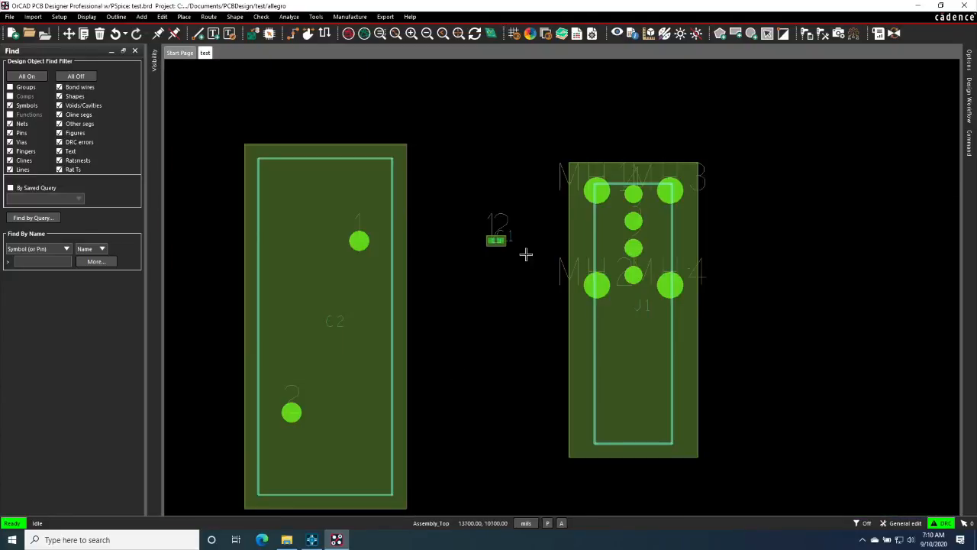
mouse_move(309, 287)
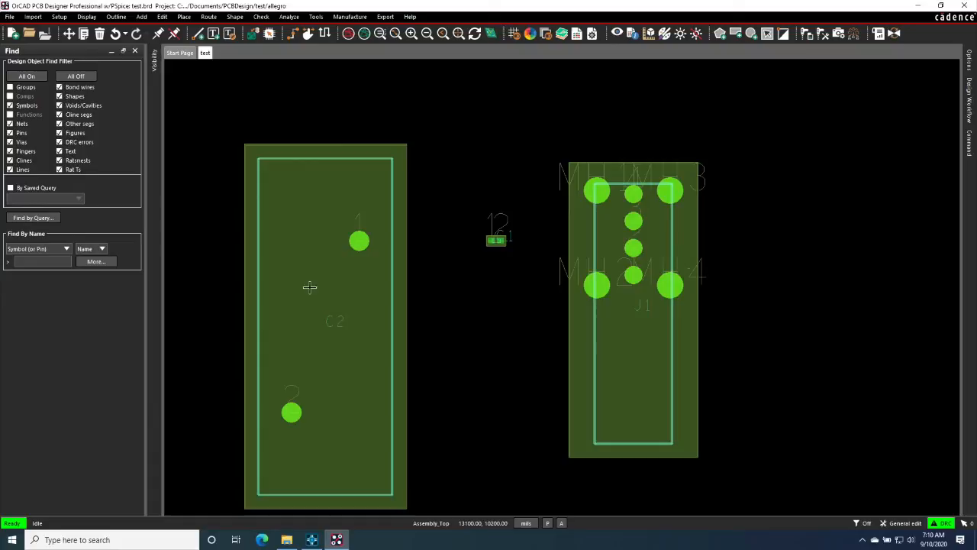
mouse_move(814, 155)
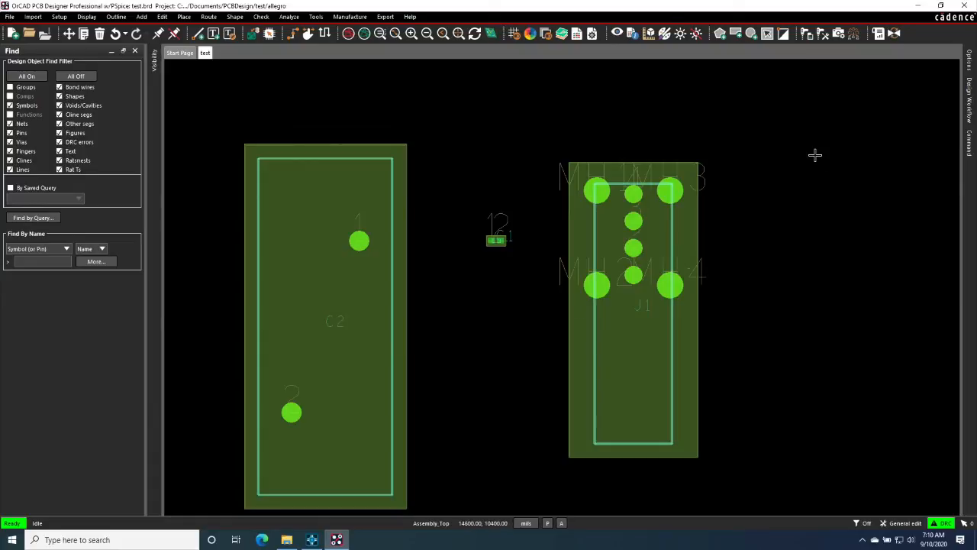
mouse_move(898, 102)
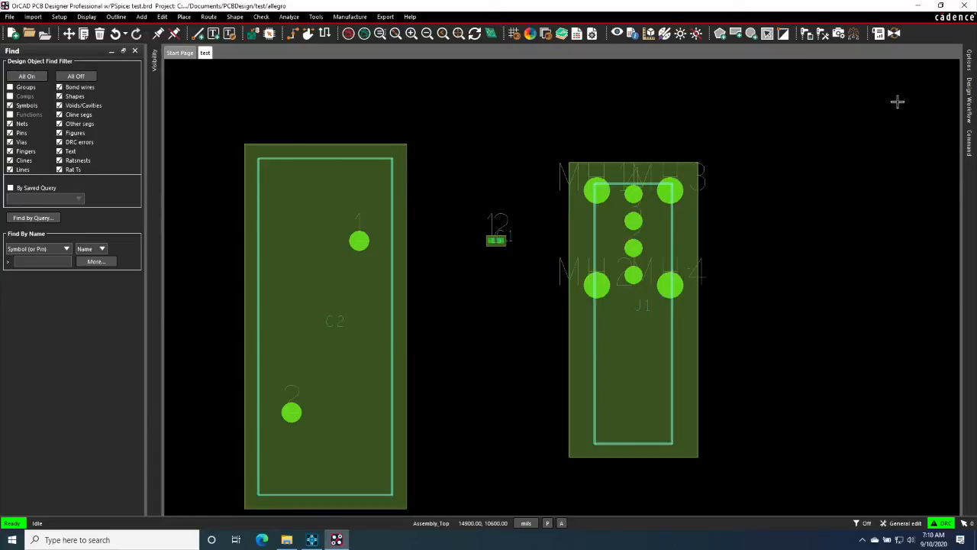
mouse_move(874, 107)
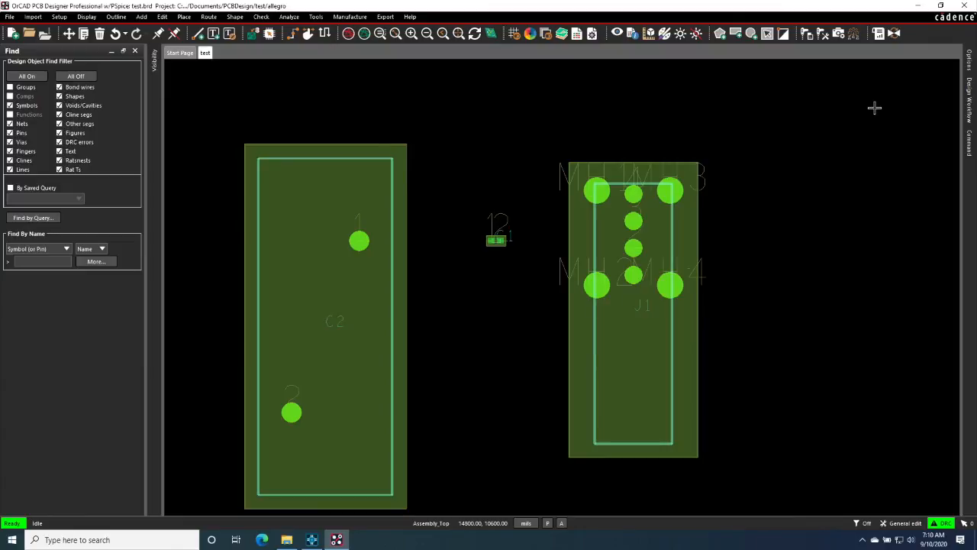
mouse_move(790, 114)
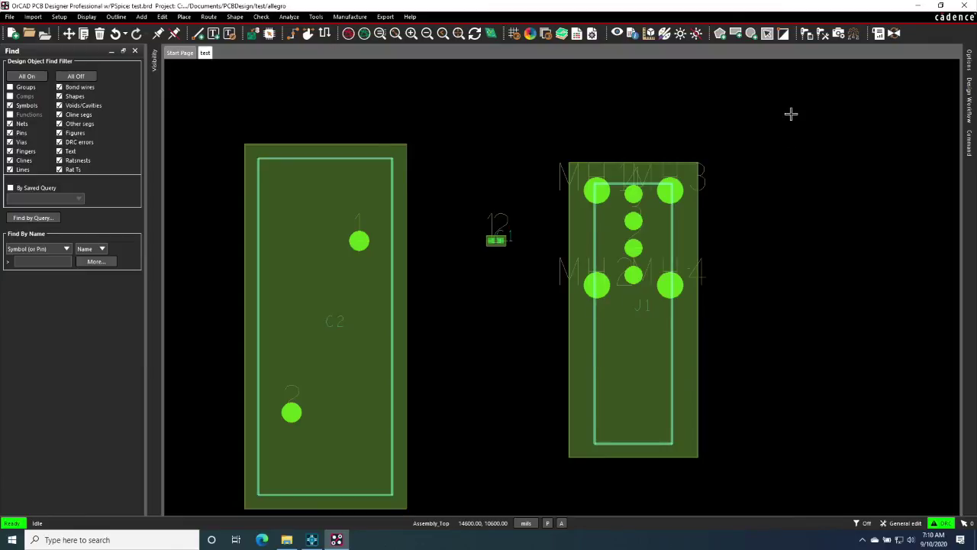
mouse_move(316, 480)
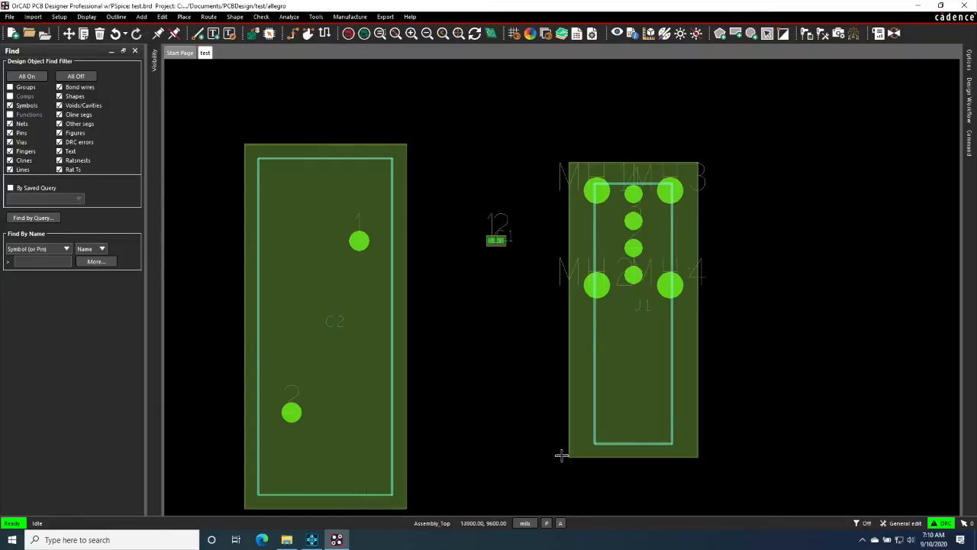
mouse_move(342, 194)
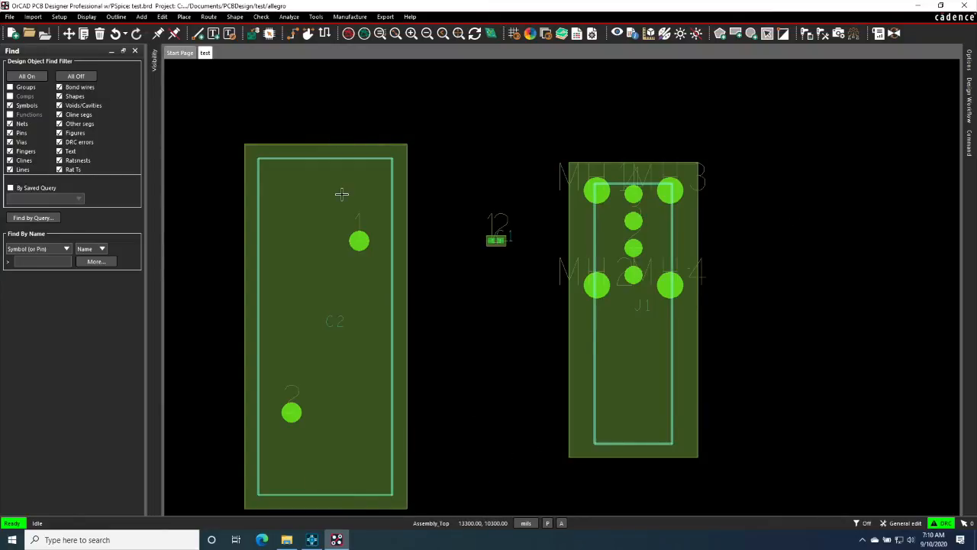
mouse_move(816, 494)
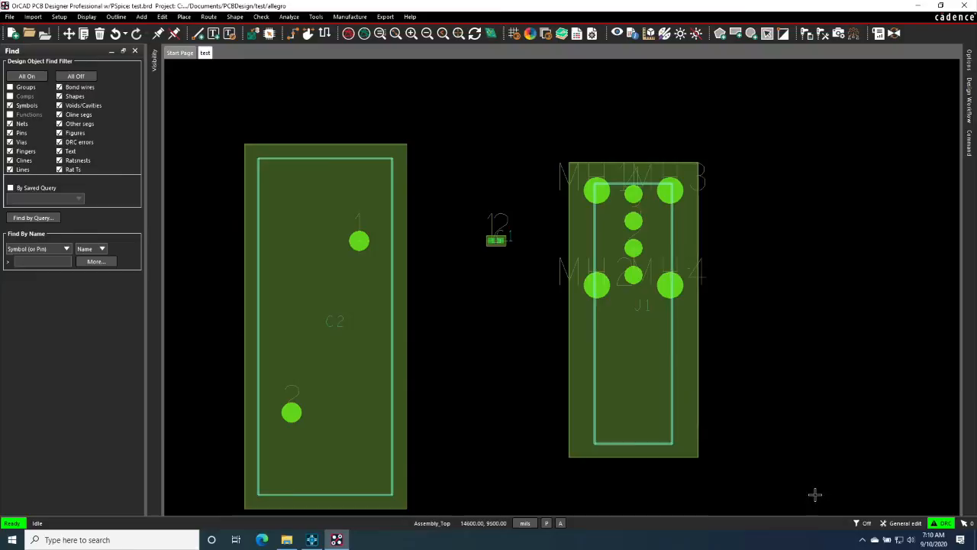